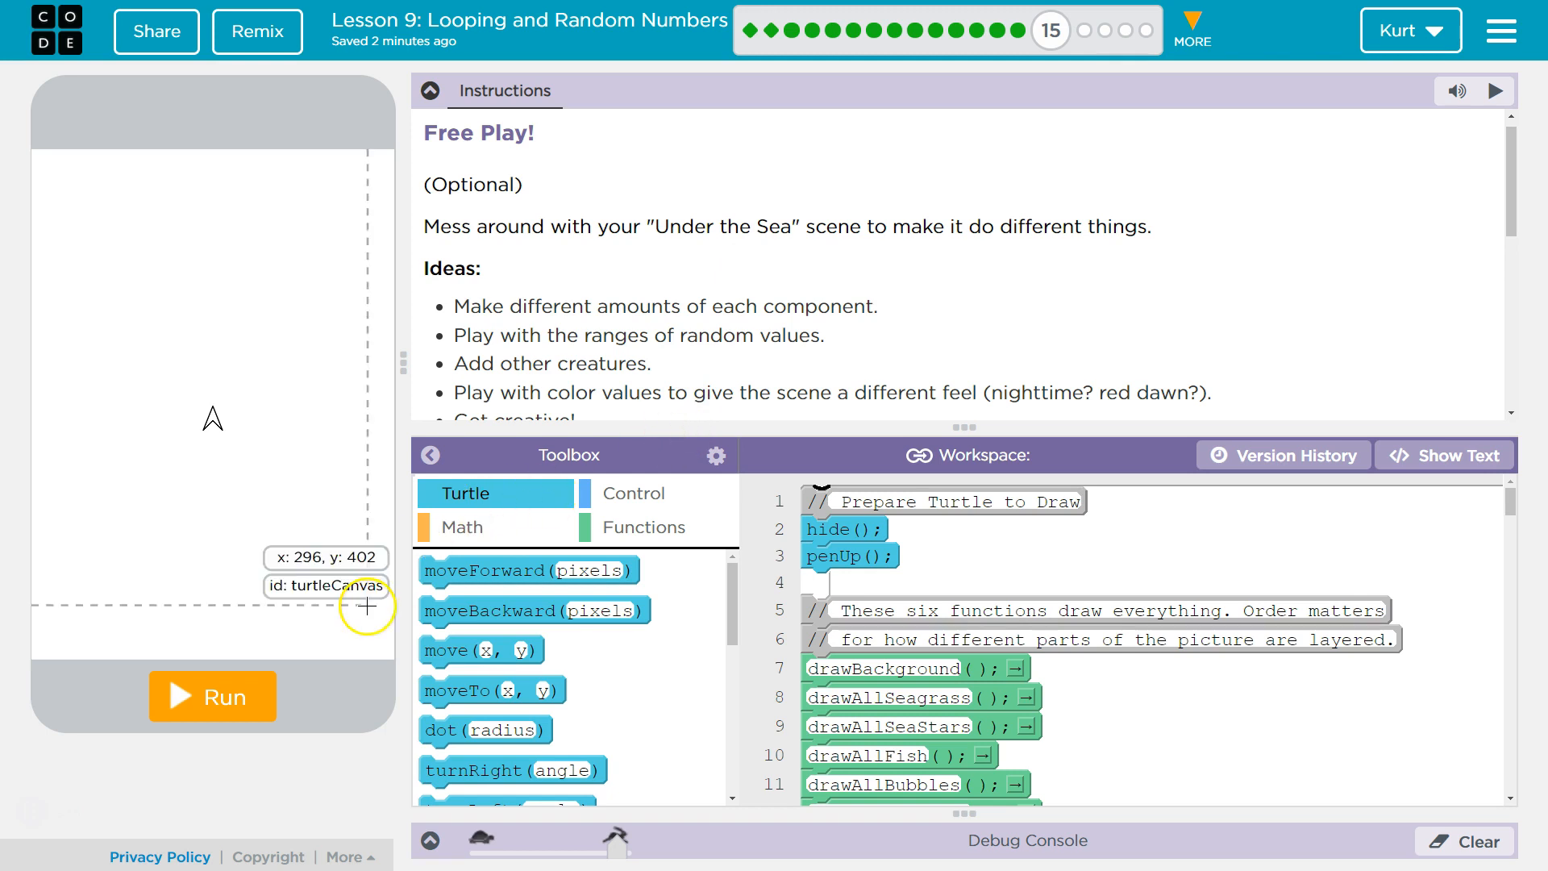
Step: Draw the Under the Sea scene and scroll through the Free Play instructions
{"action": "left_click", "coordinate": [211, 696]}
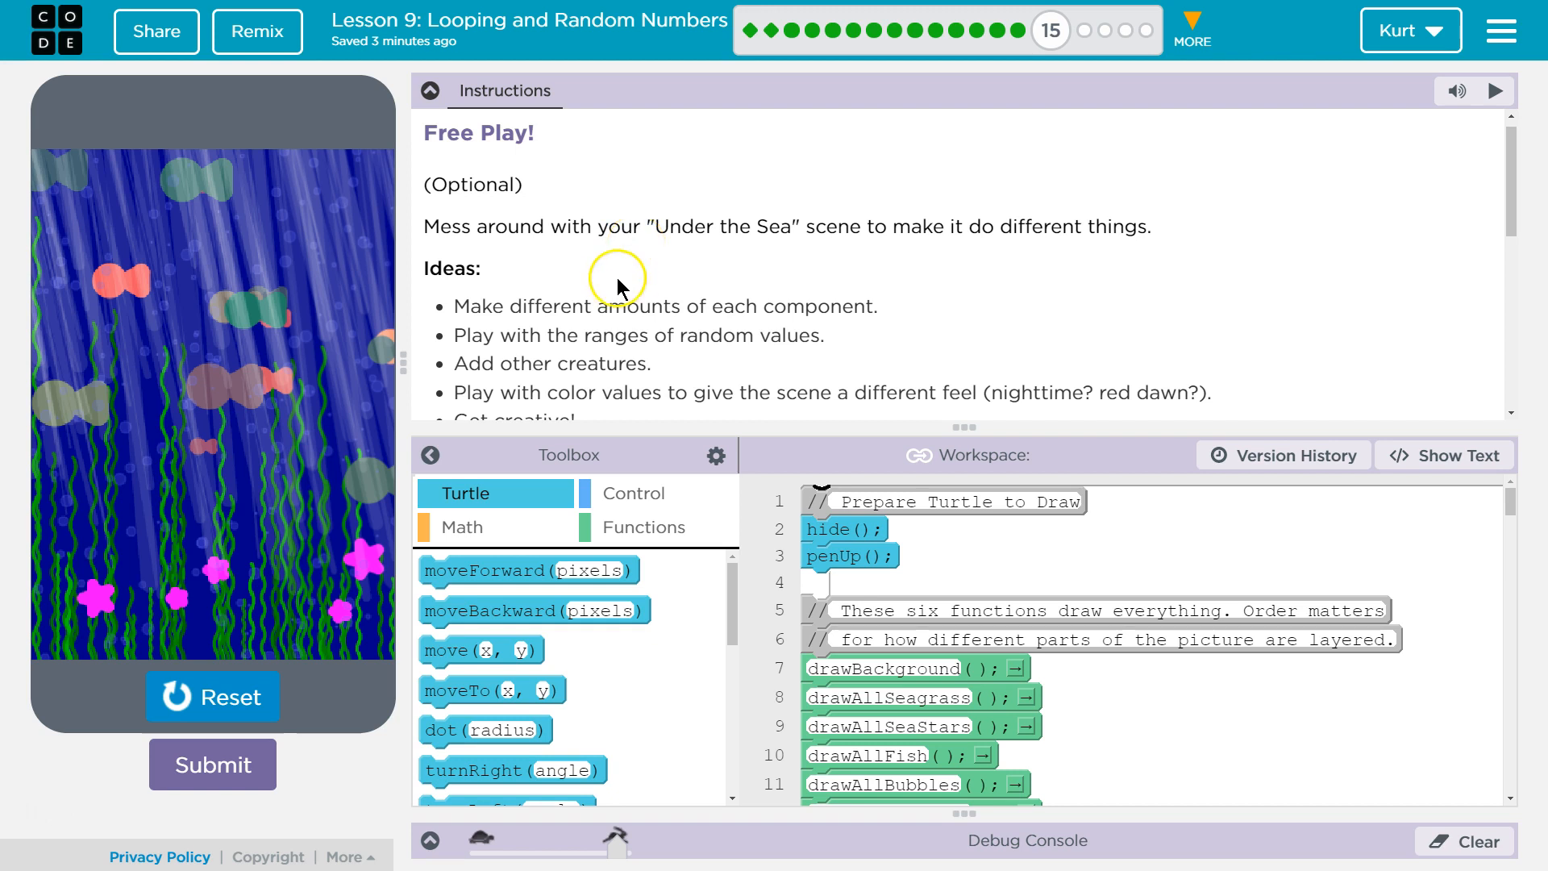
{"action": "scroll", "scroll_direction": "down", "scroll_amount": 3}
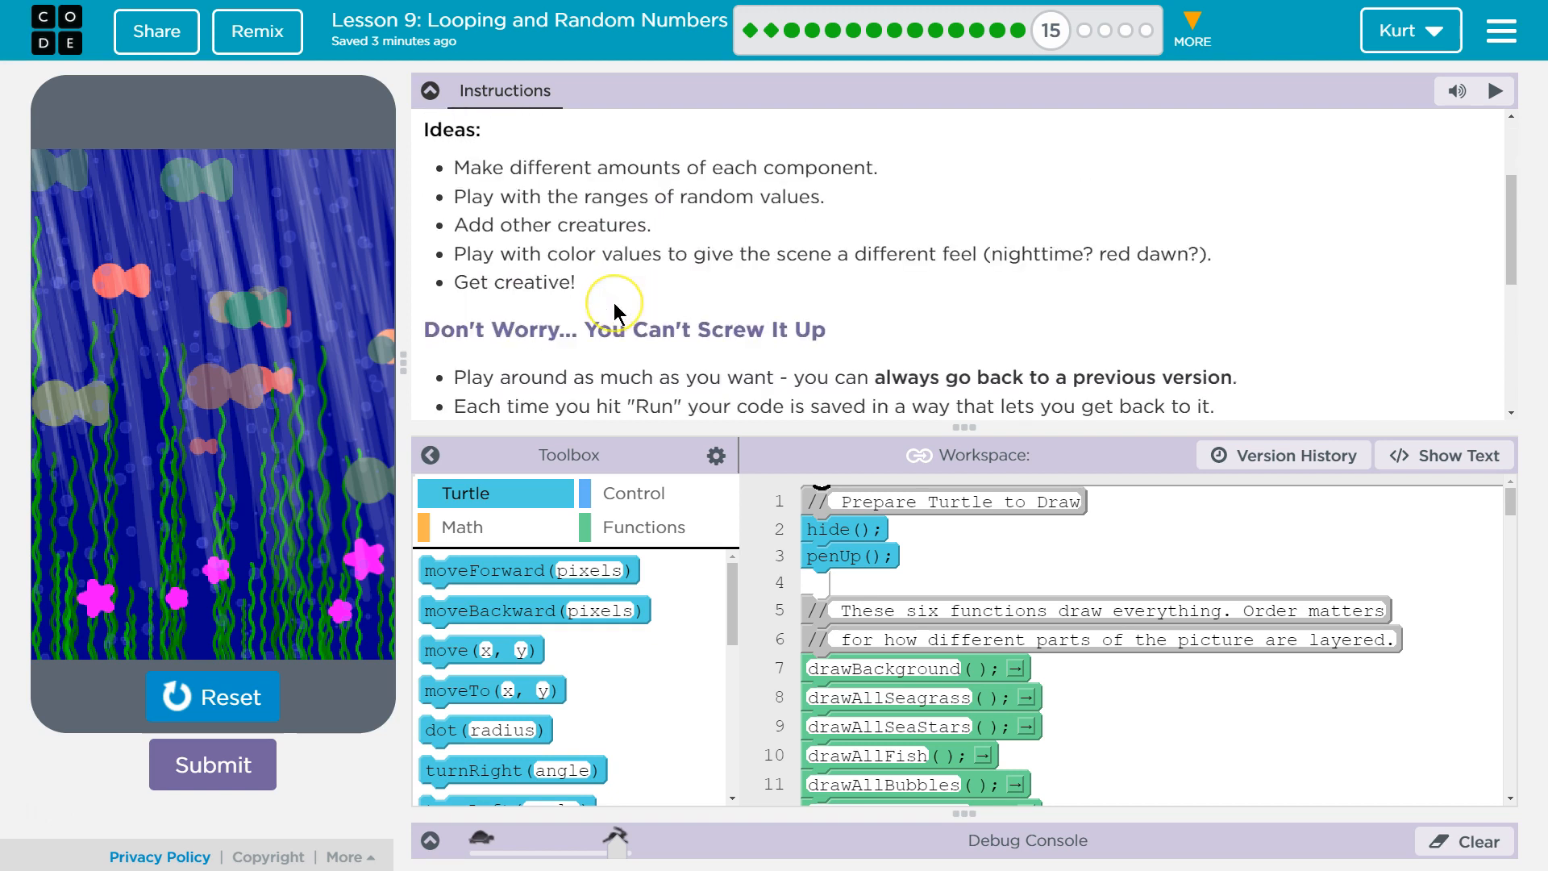
{"action": "scroll", "scroll_direction": "down", "scroll_amount": 3}
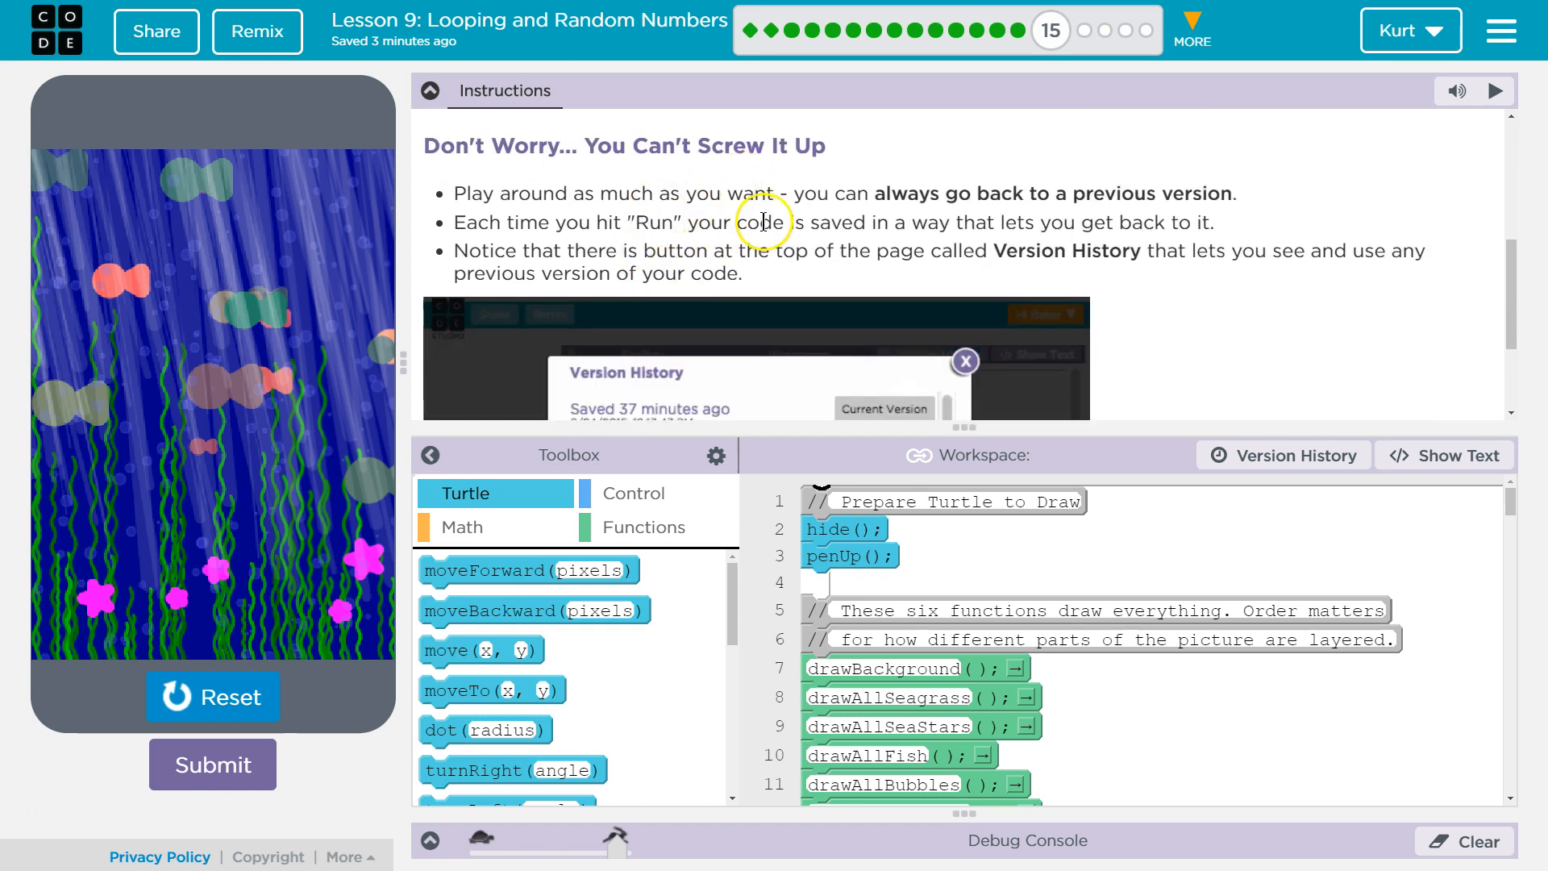
{"action": "scroll", "scroll_direction": "down", "scroll_amount": 3}
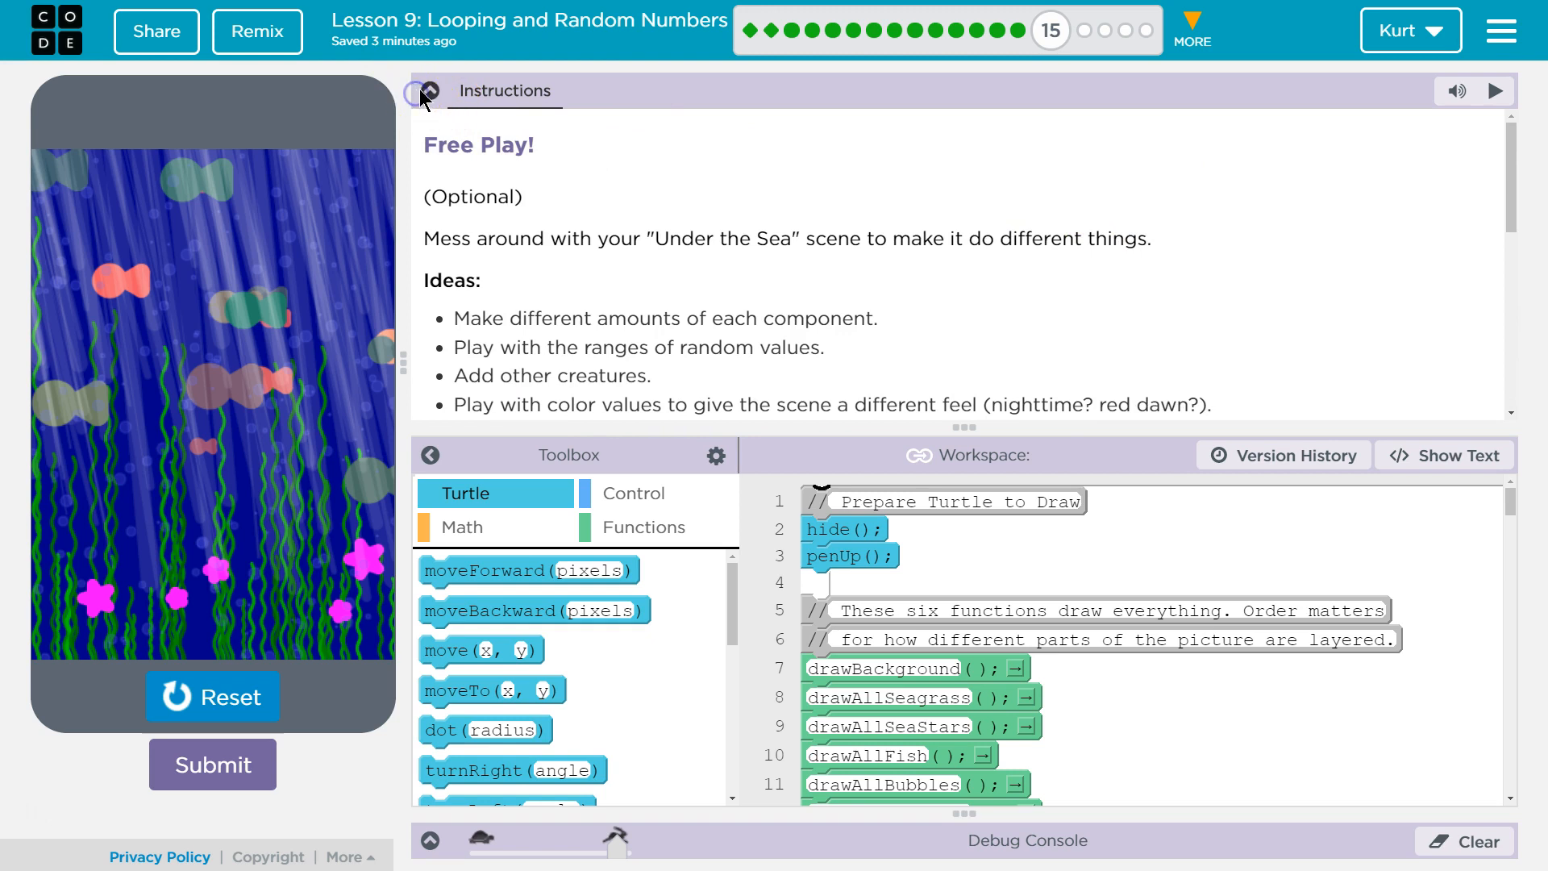
Step: Collapse the instructions and change drawSeagrass's green randomNumber range to 50–255
{"action": "left_click", "coordinate": [430, 91]}
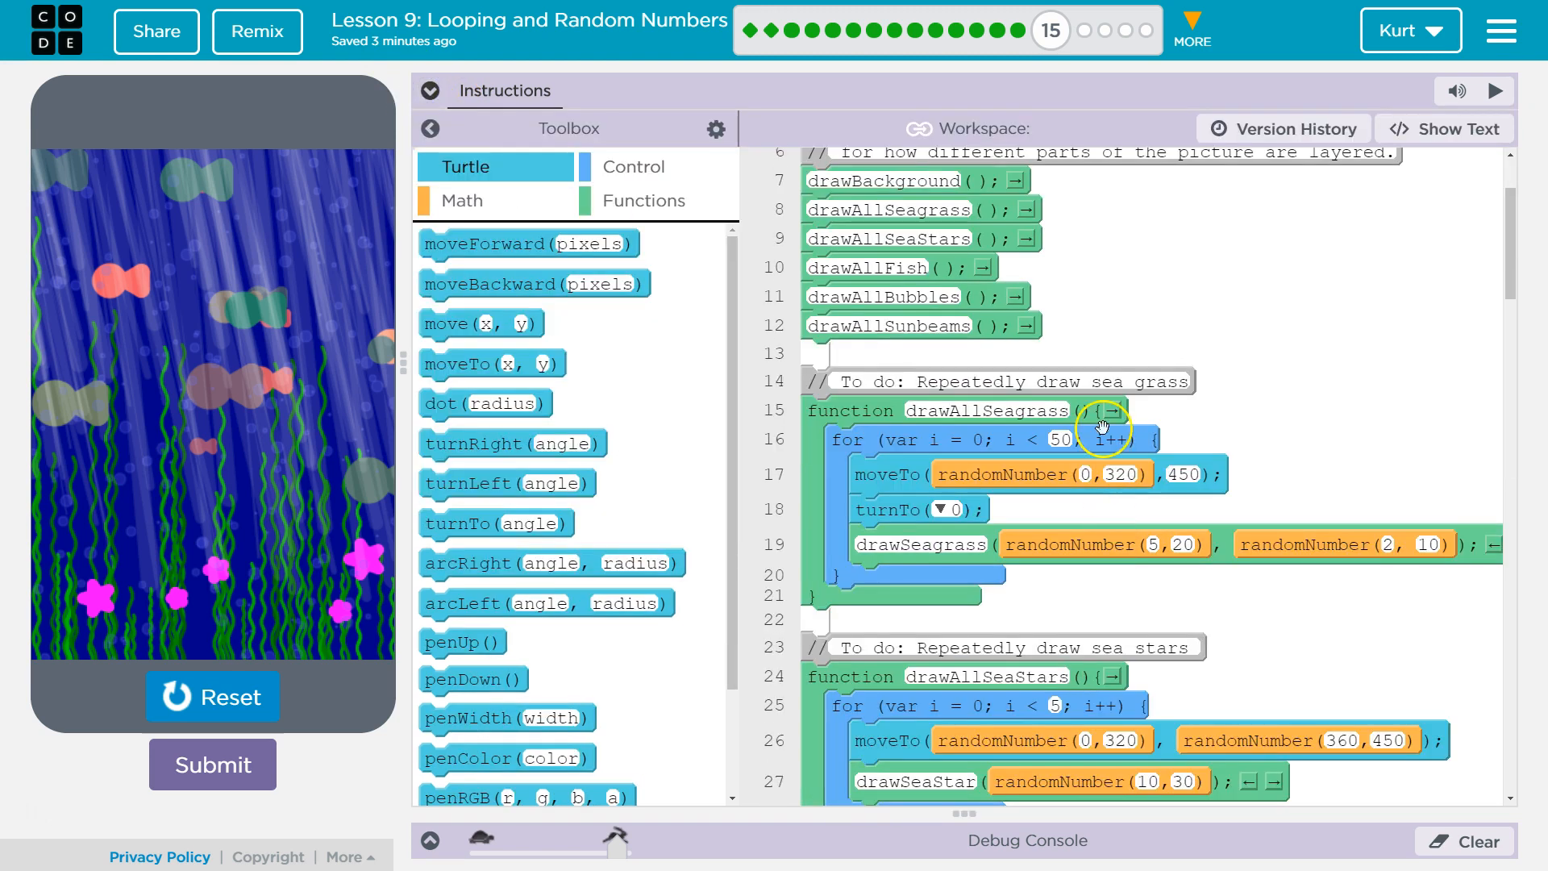
{"action": "scroll", "scroll_direction": "down", "scroll_amount": 3}
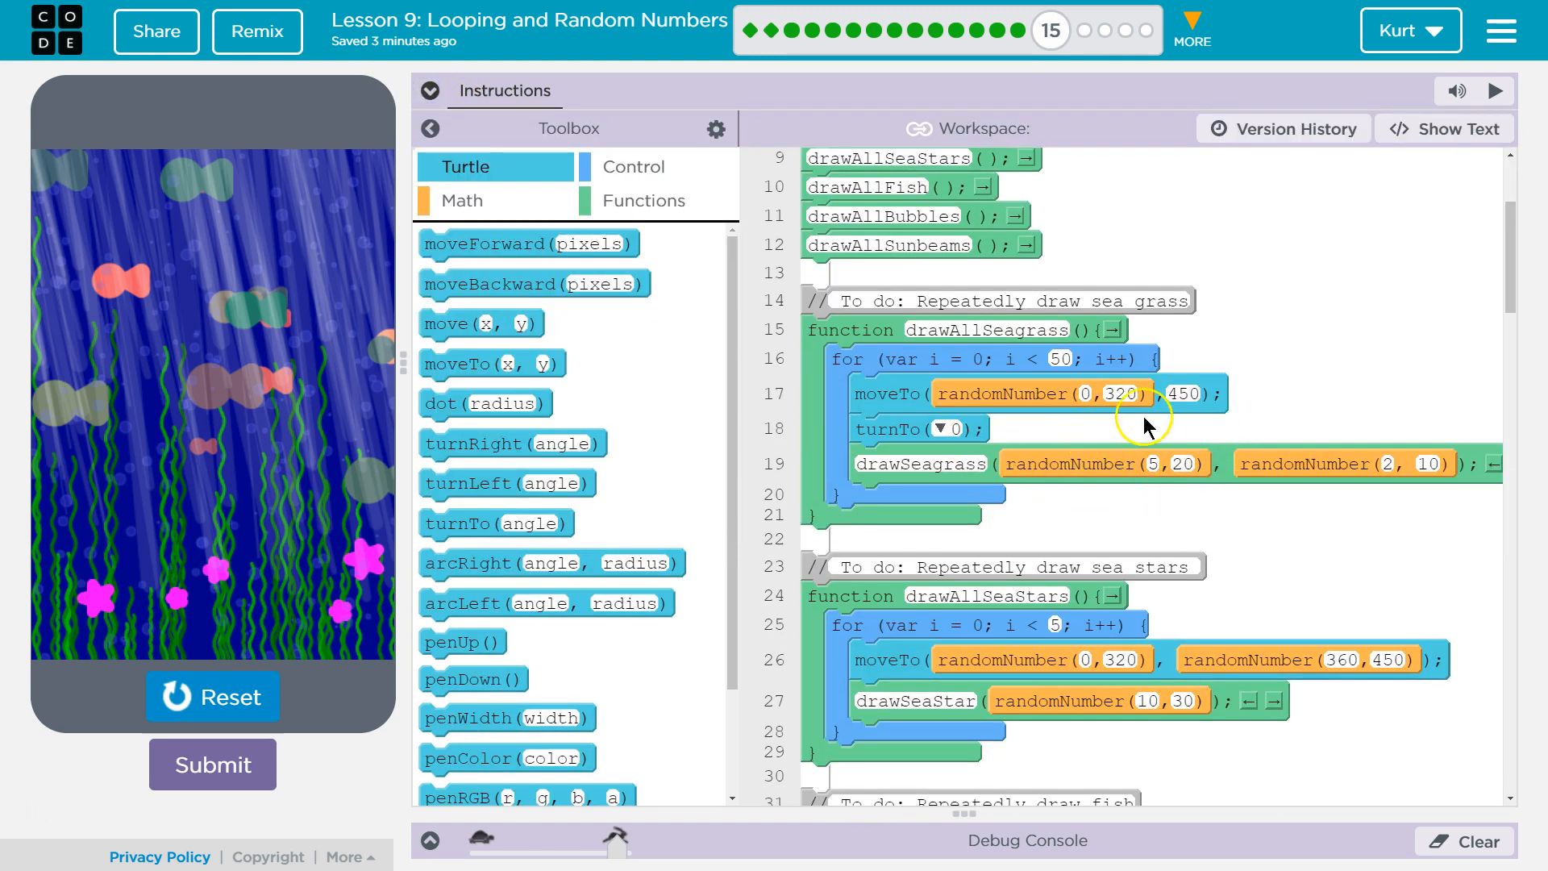
{"action": "scroll", "scroll_direction": "down", "scroll_amount": 3}
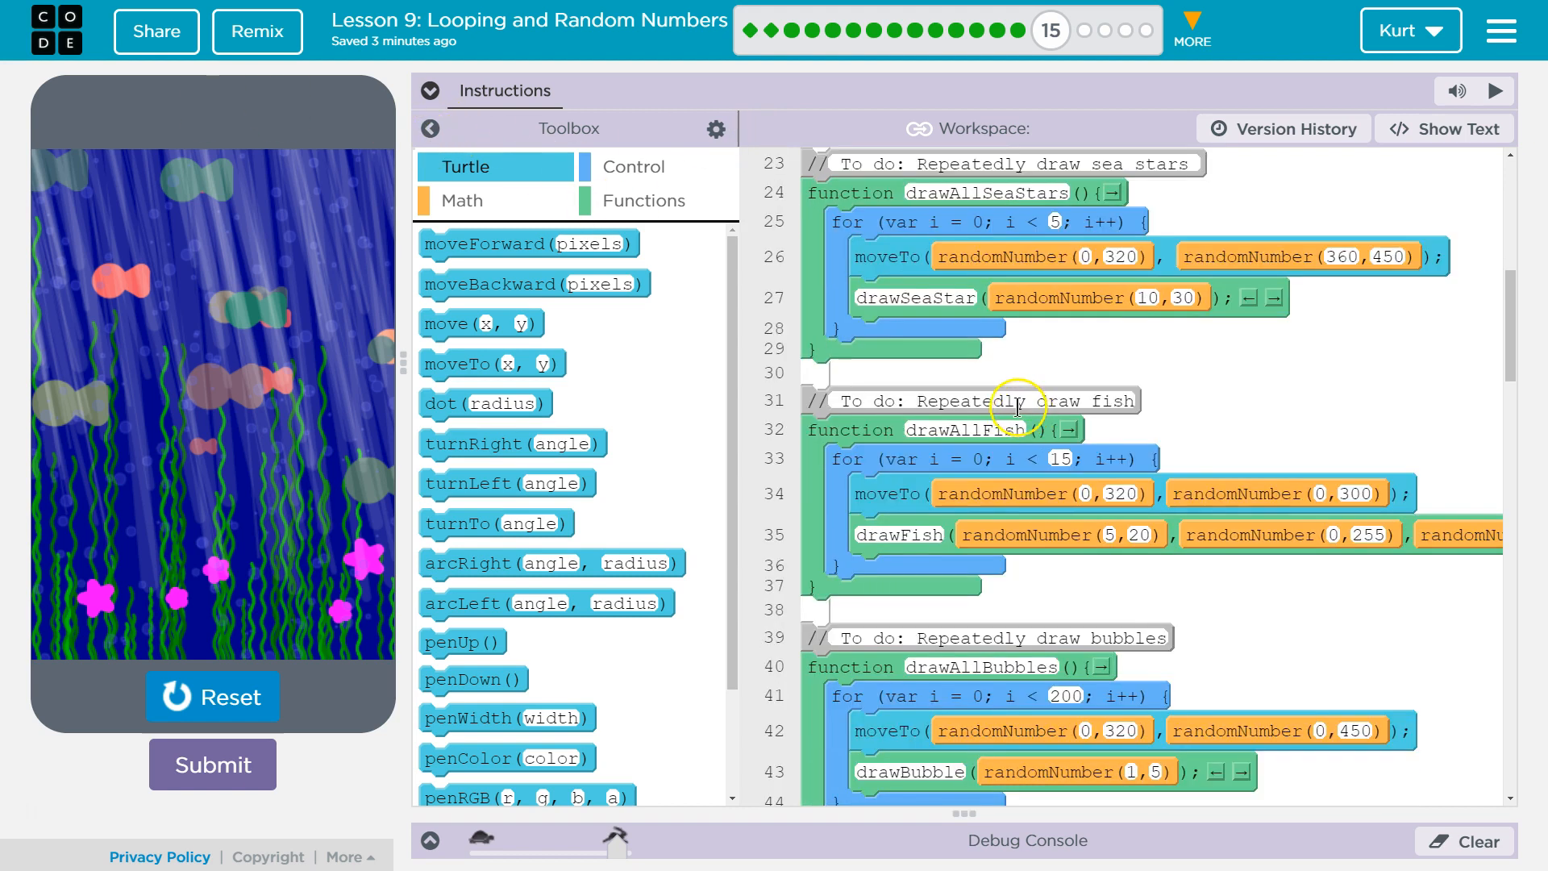
{"action": "scroll", "scroll_direction": "down", "scroll_amount": 3}
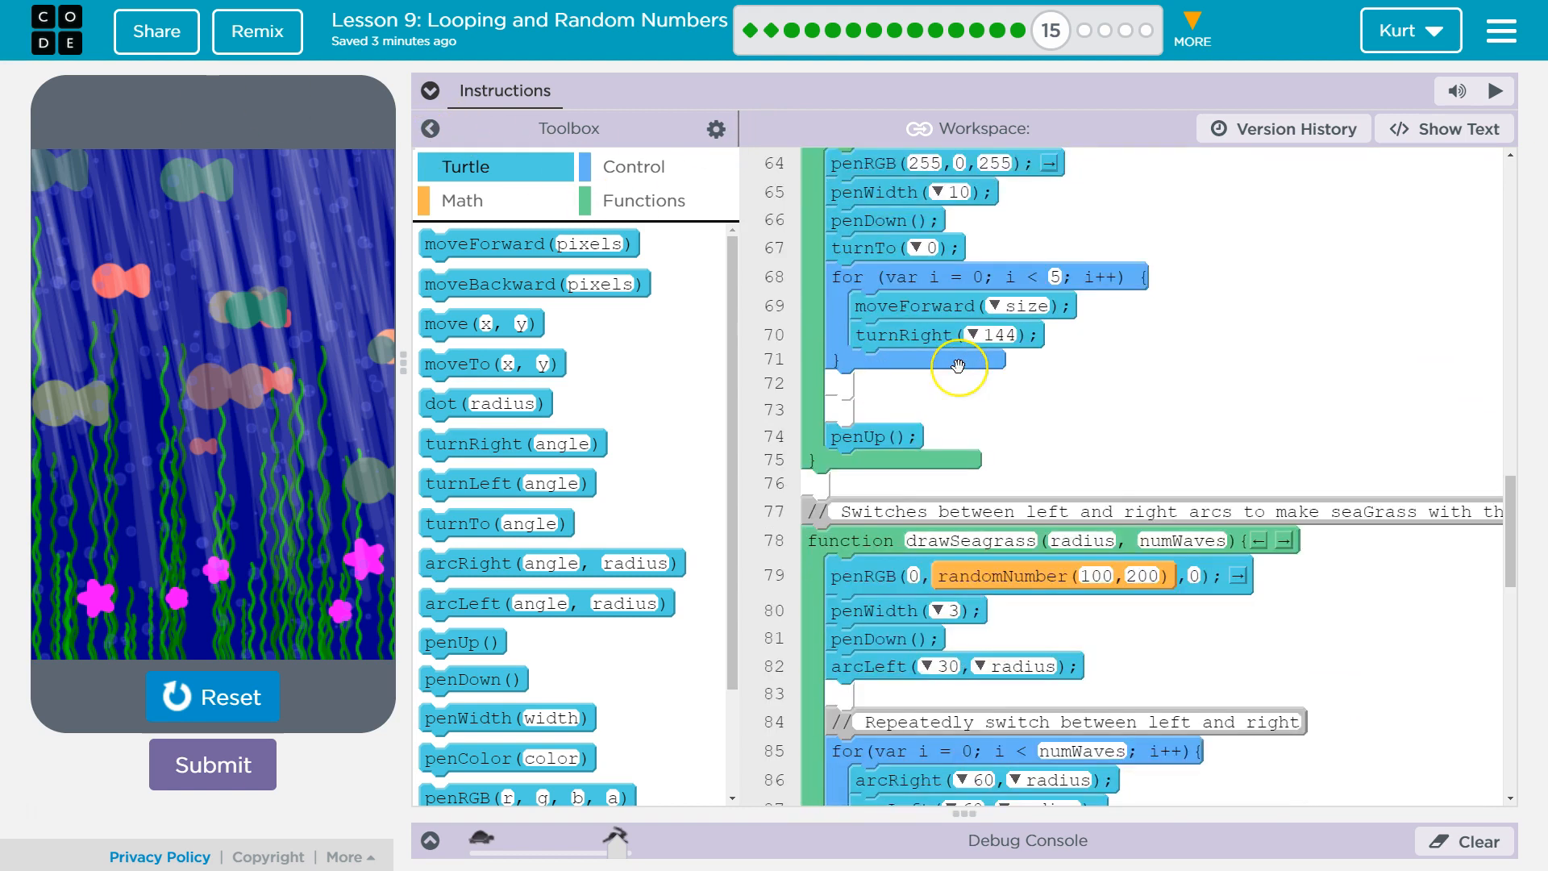
{"action": "scroll", "scroll_direction": "down", "scroll_amount": 3}
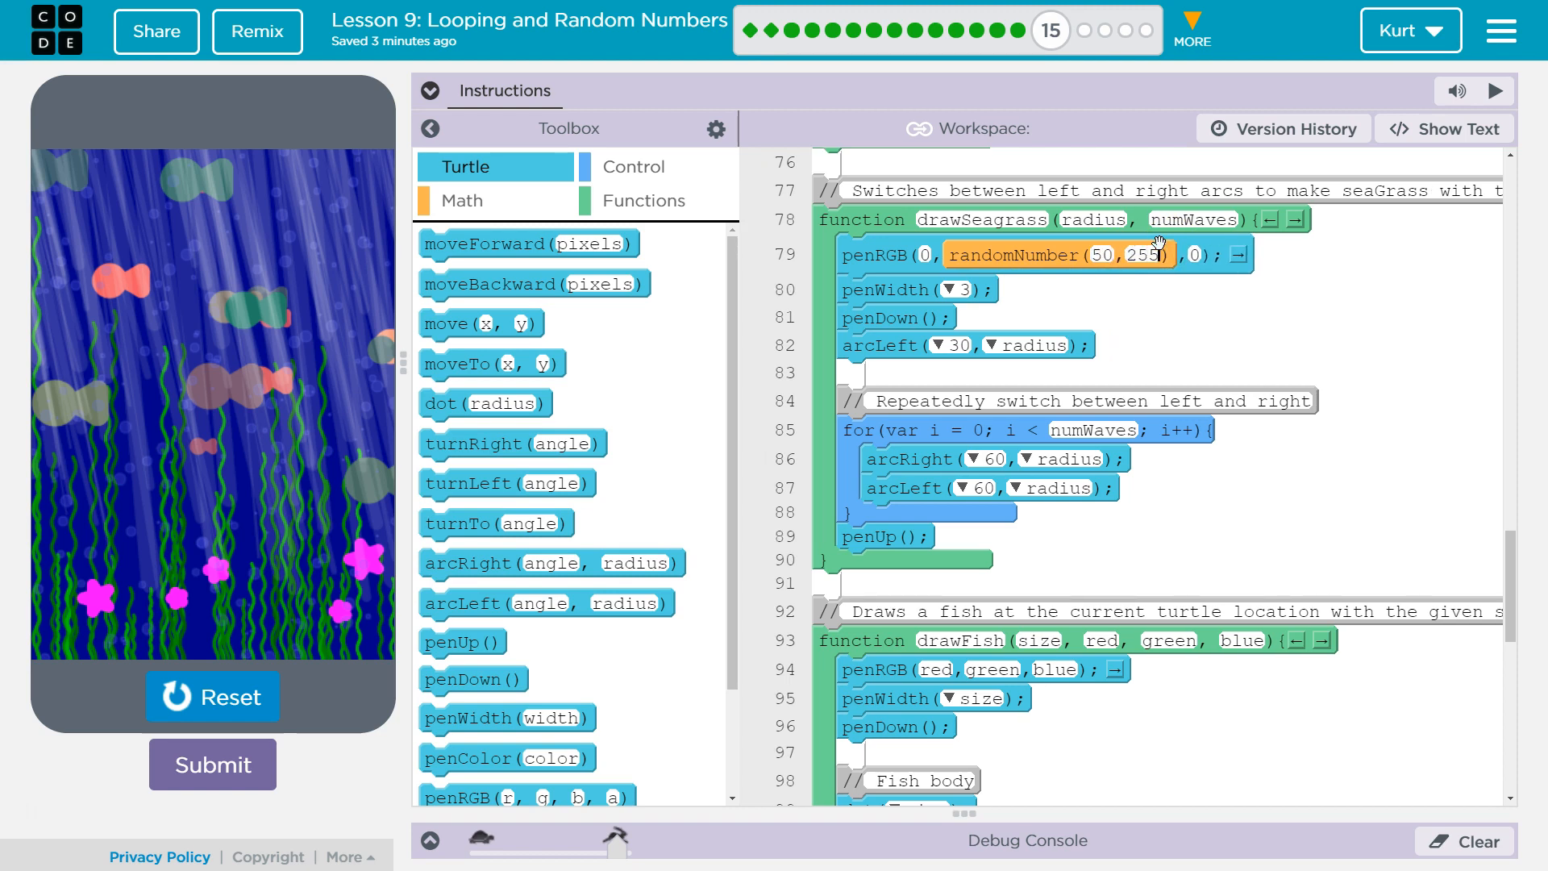
Step: Redraw the scene with varied seagrass greens and browse the Functions and Math blocks
{"action": "left_click", "coordinate": [212, 696]}
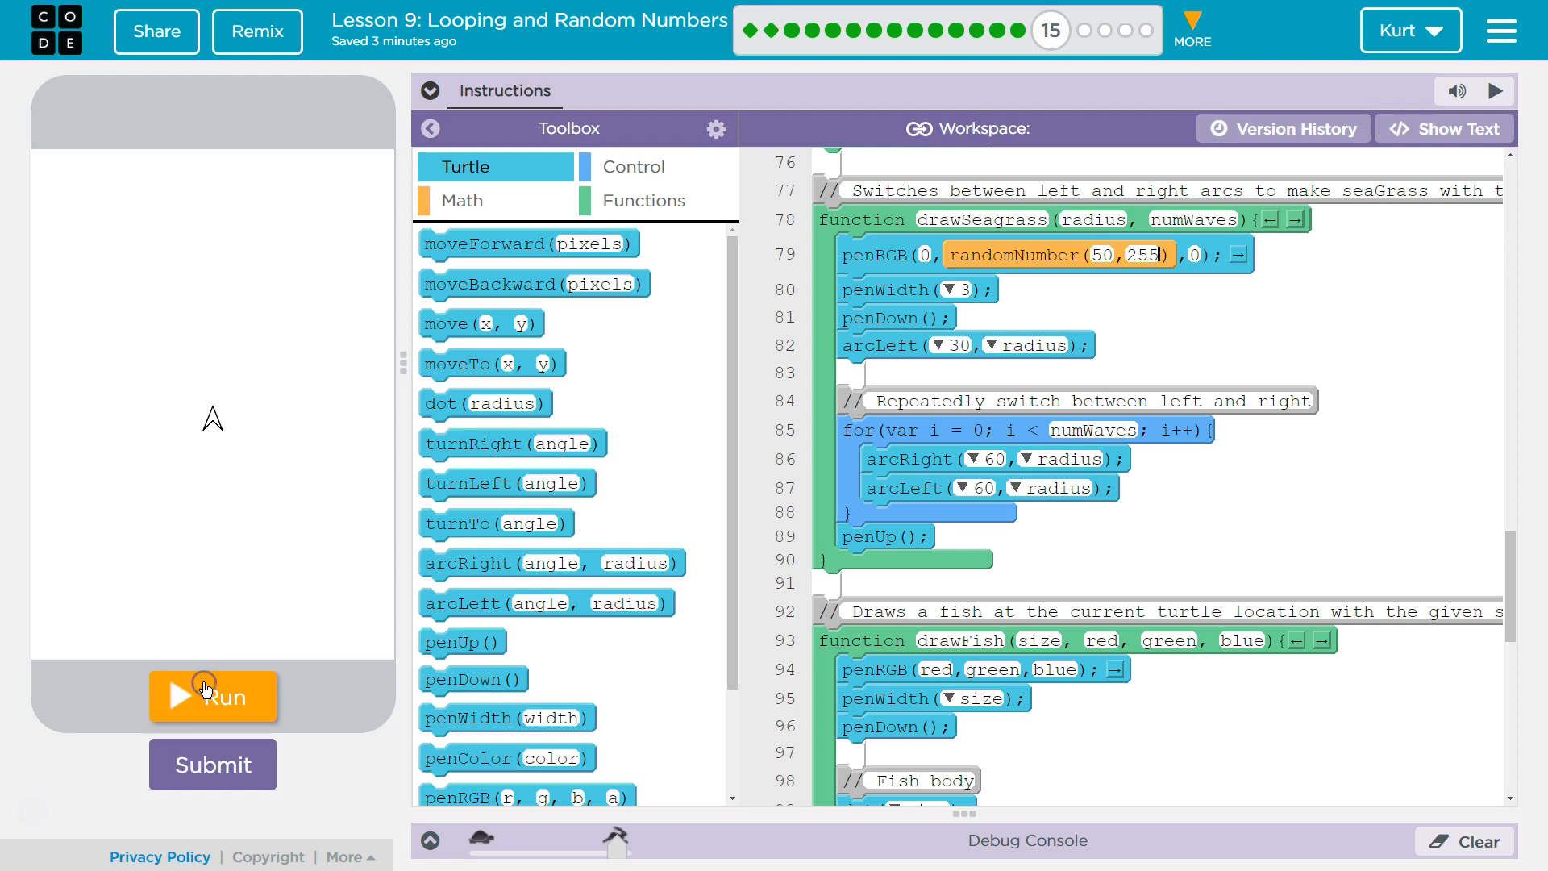
{"action": "left_click", "coordinate": [212, 696]}
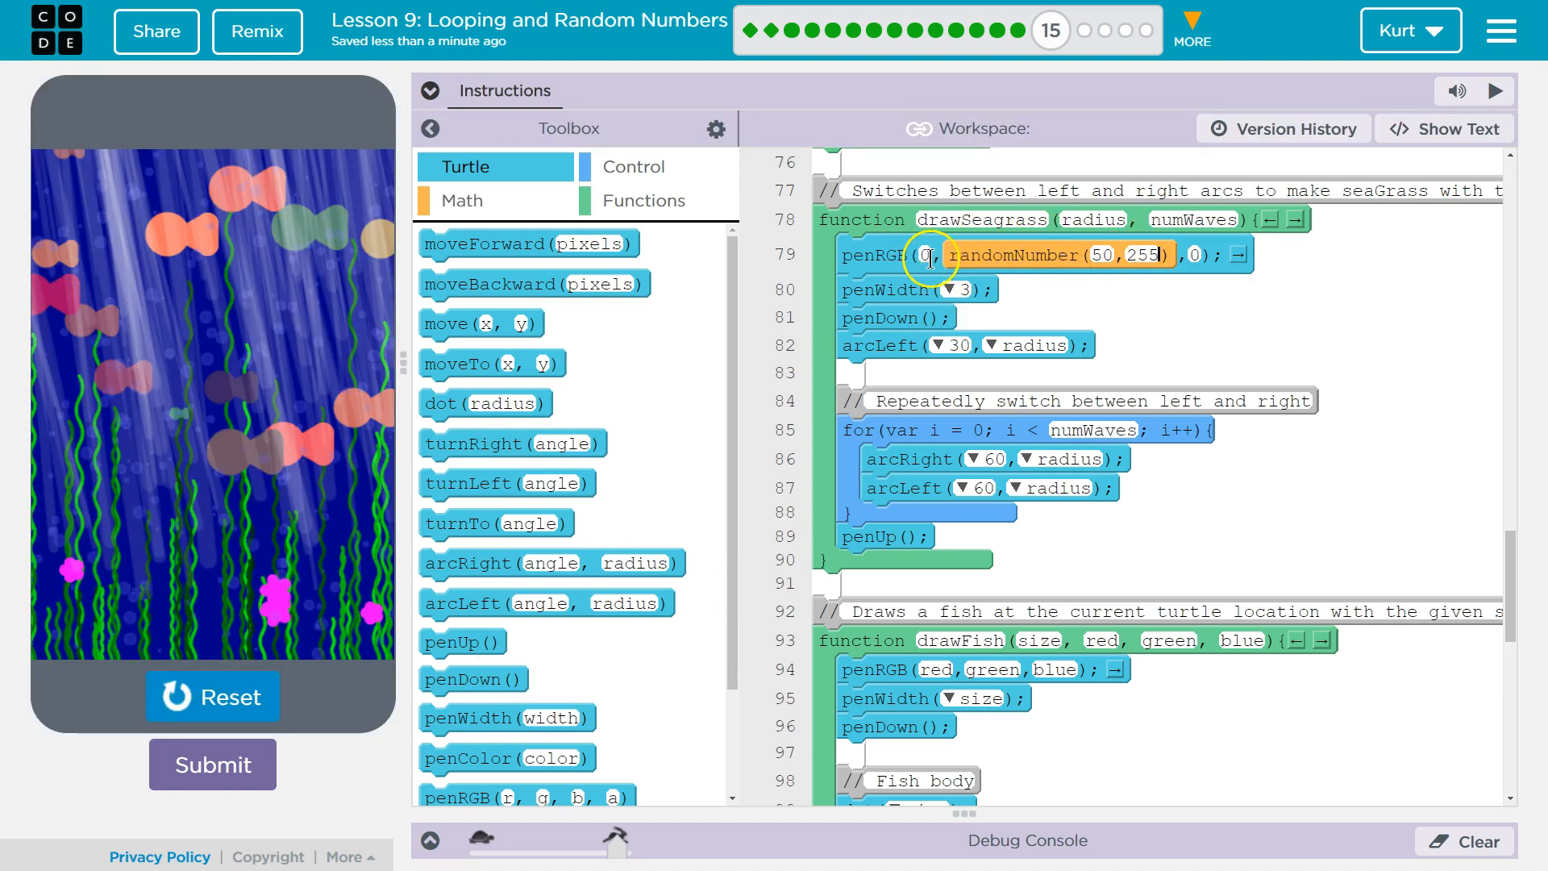
{"action": "left_click", "coordinate": [643, 200]}
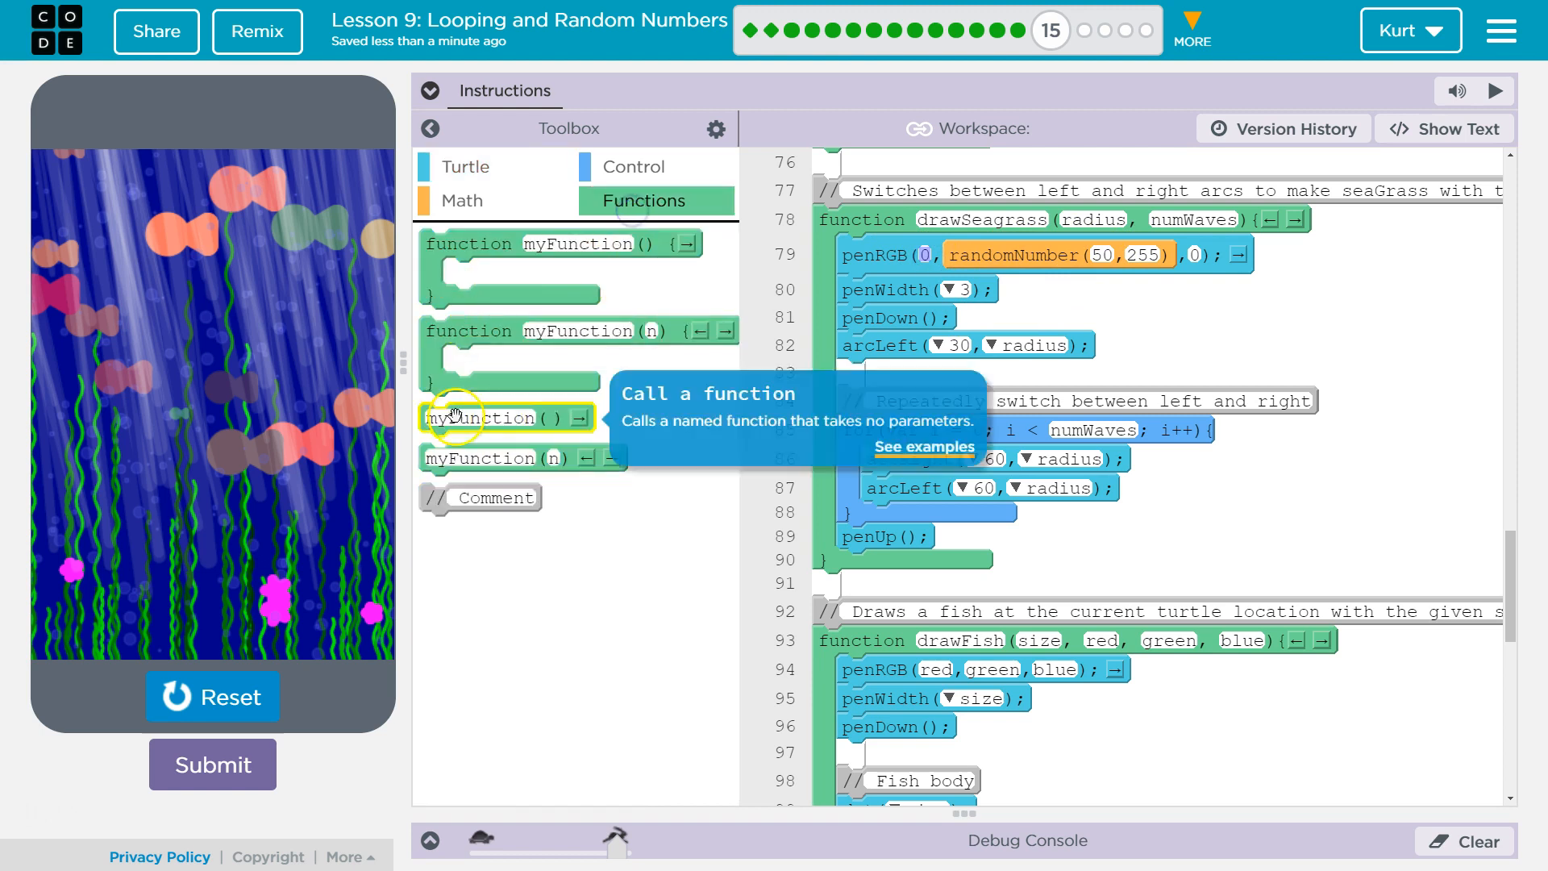
{"action": "left_click", "coordinate": [460, 201]}
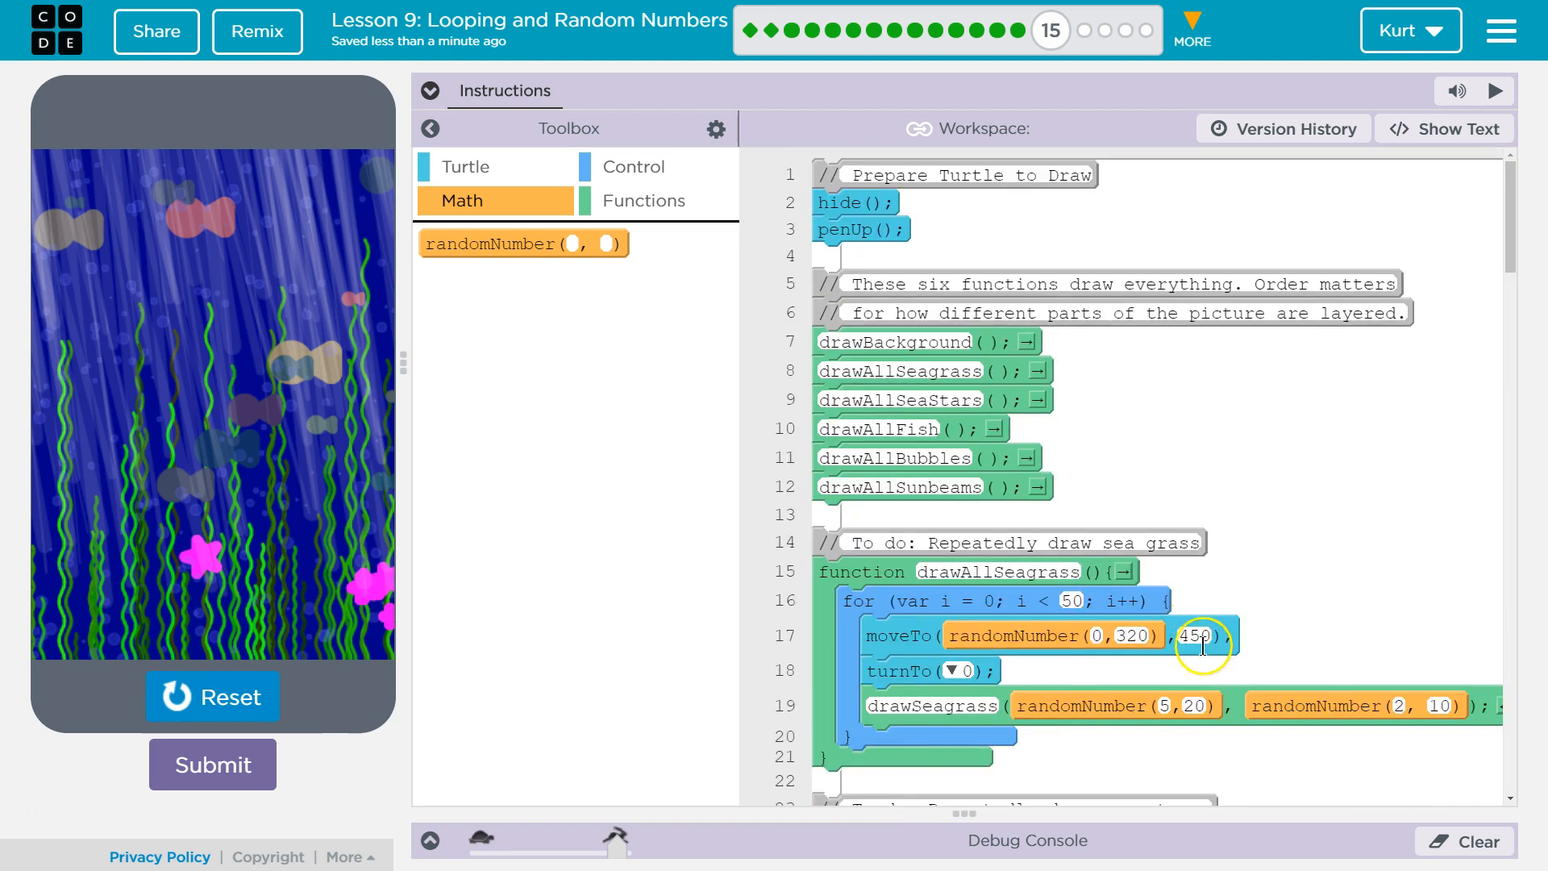
Step: Hide the toolbox, set fish red to 100–255 and green to 0–200, and redraw
{"action": "scroll", "scroll_direction": "down", "scroll_amount": 3}
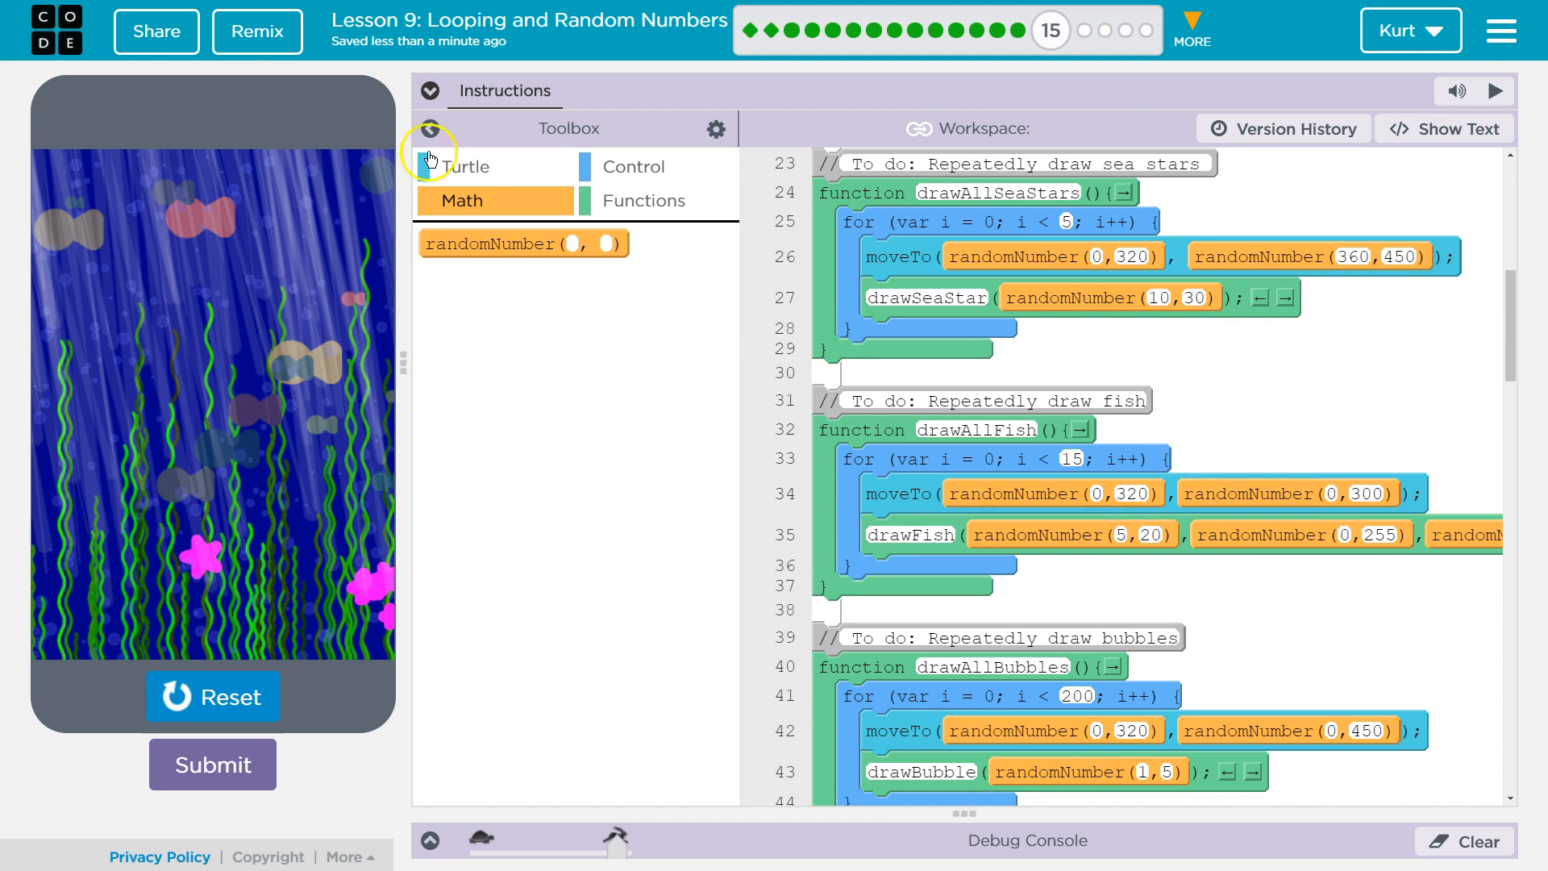
{"action": "left_click", "coordinate": [430, 128]}
{"action": "type", "text": "255"}
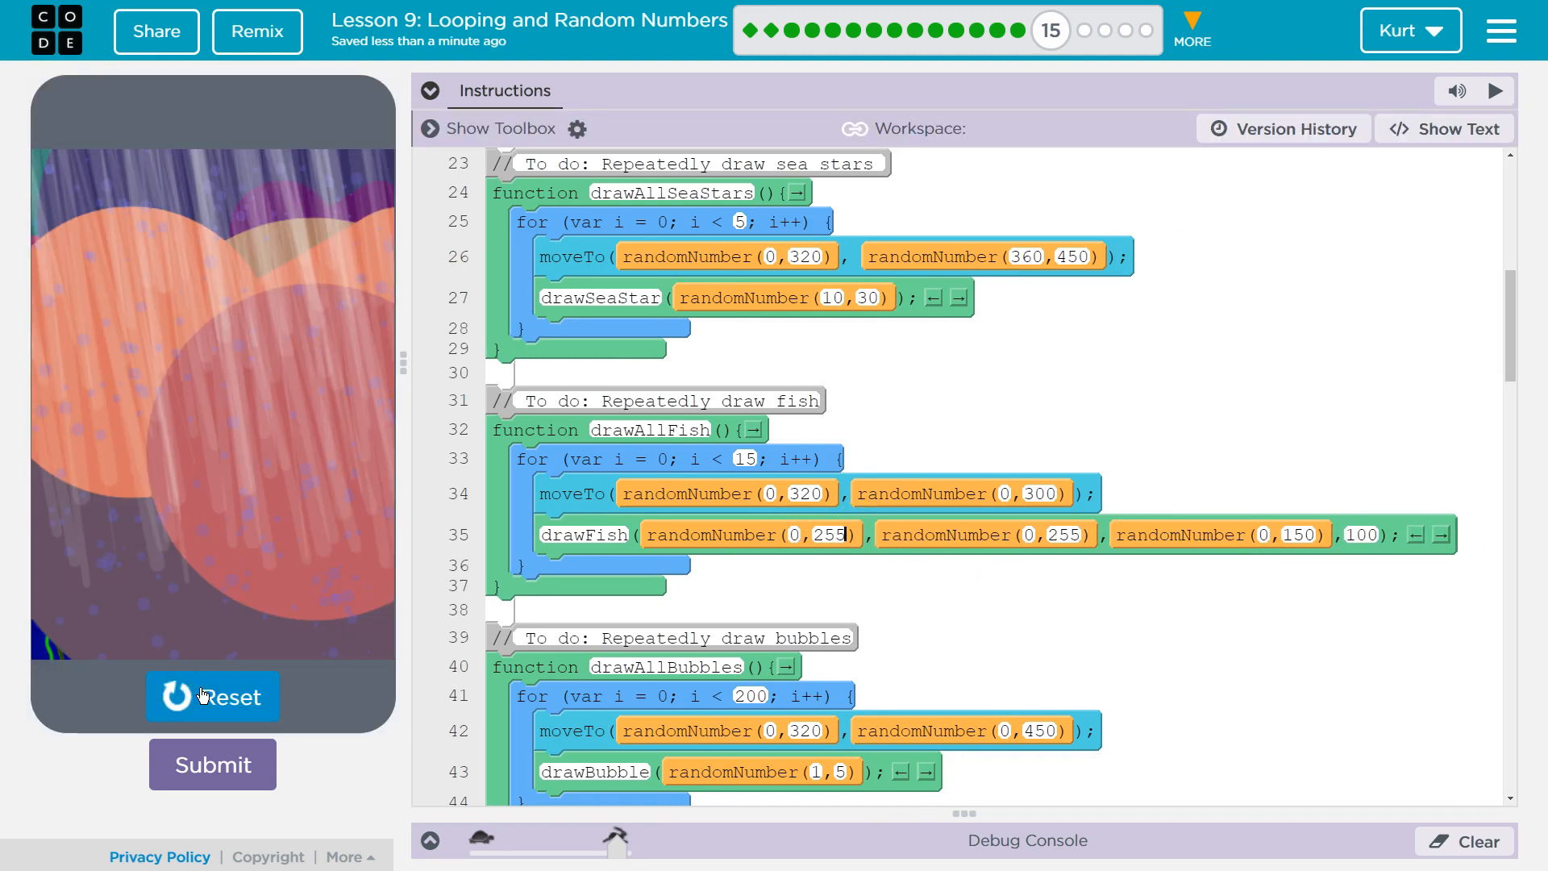
{"action": "left_click", "coordinate": [211, 696]}
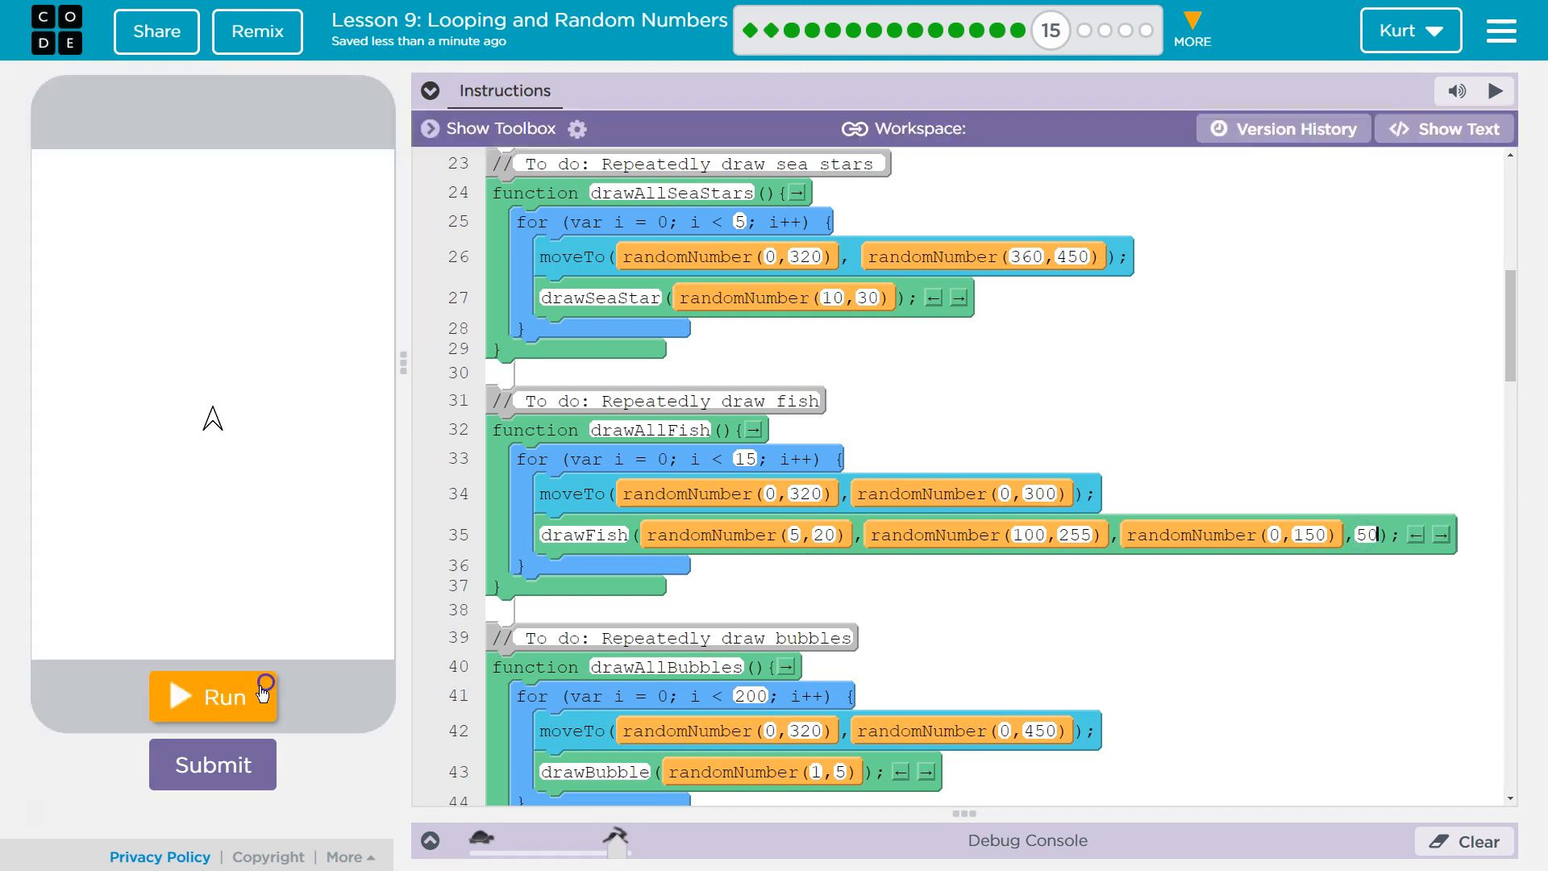
{"action": "left_click", "coordinate": [212, 696]}
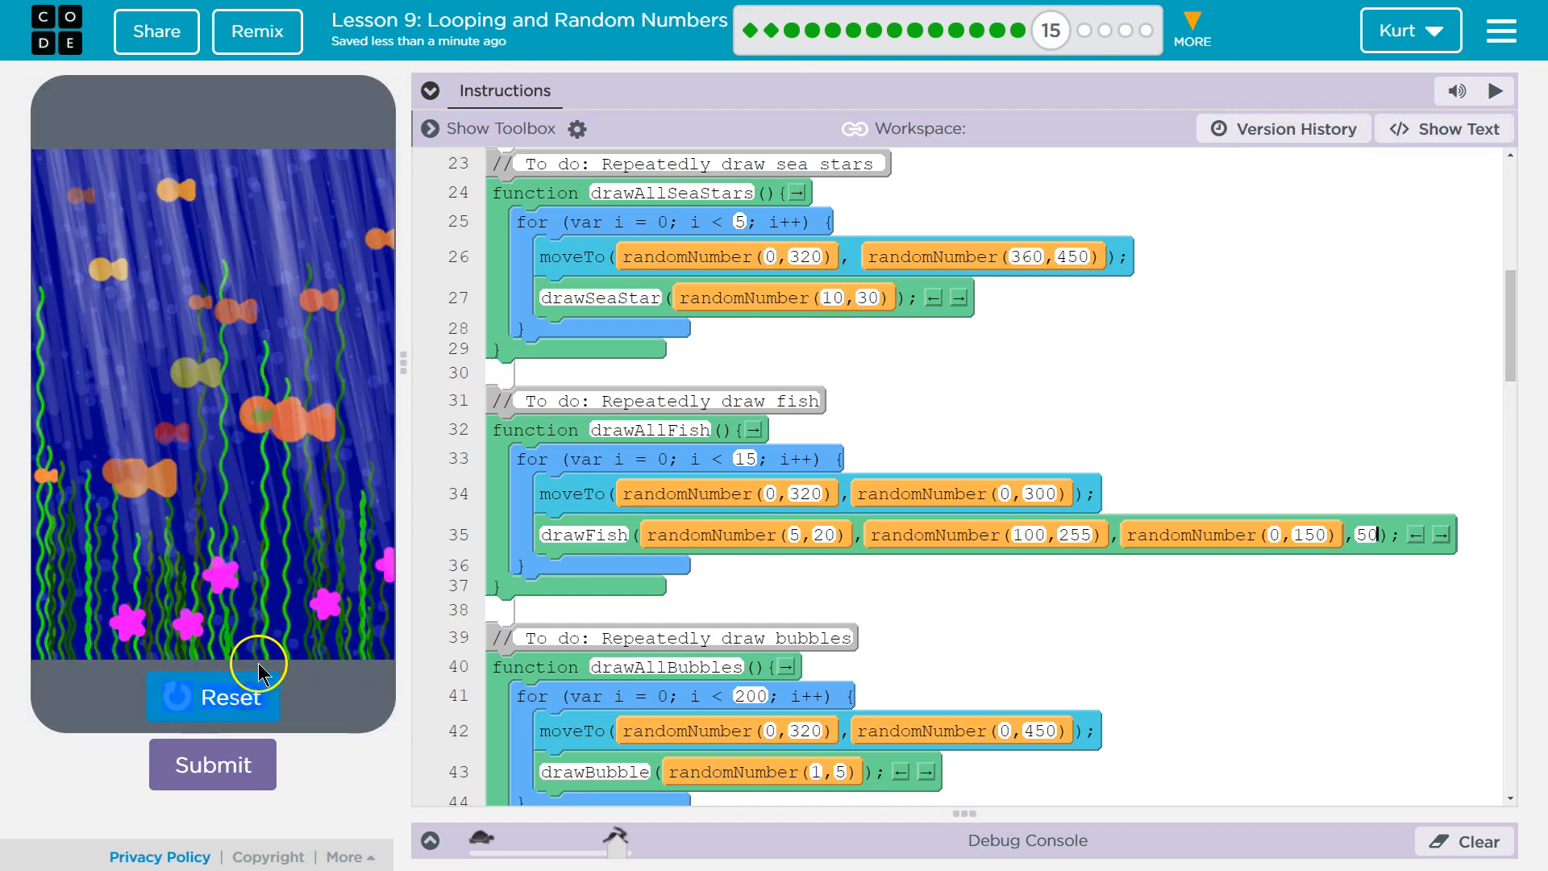
{"action": "mouse_move", "coordinate": [1265, 537]}
{"action": "type", "text": "200"}
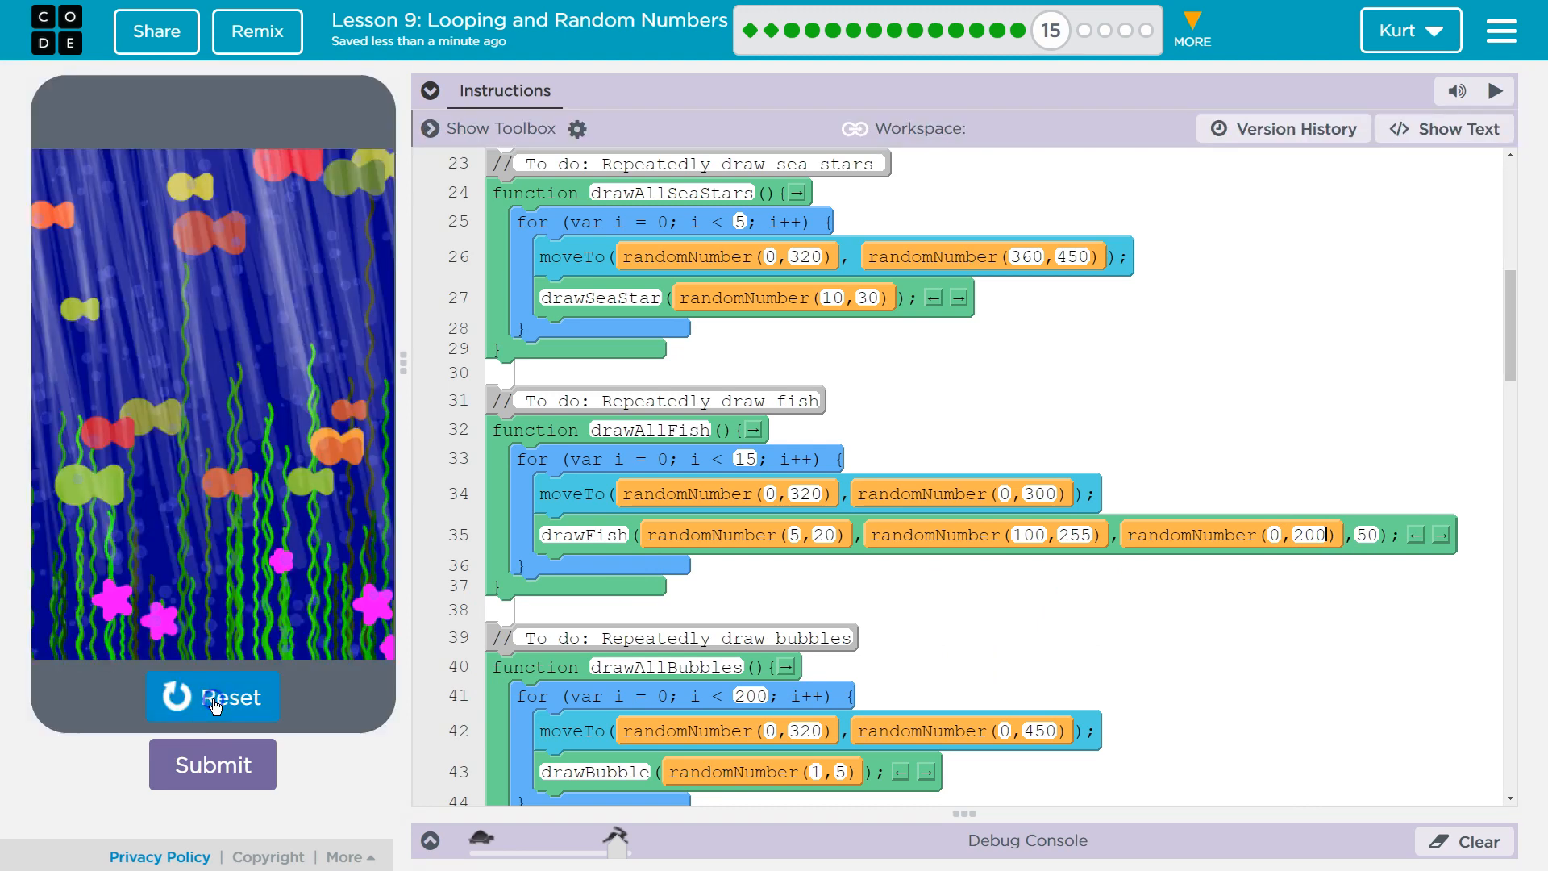
{"action": "left_click", "coordinate": [213, 696]}
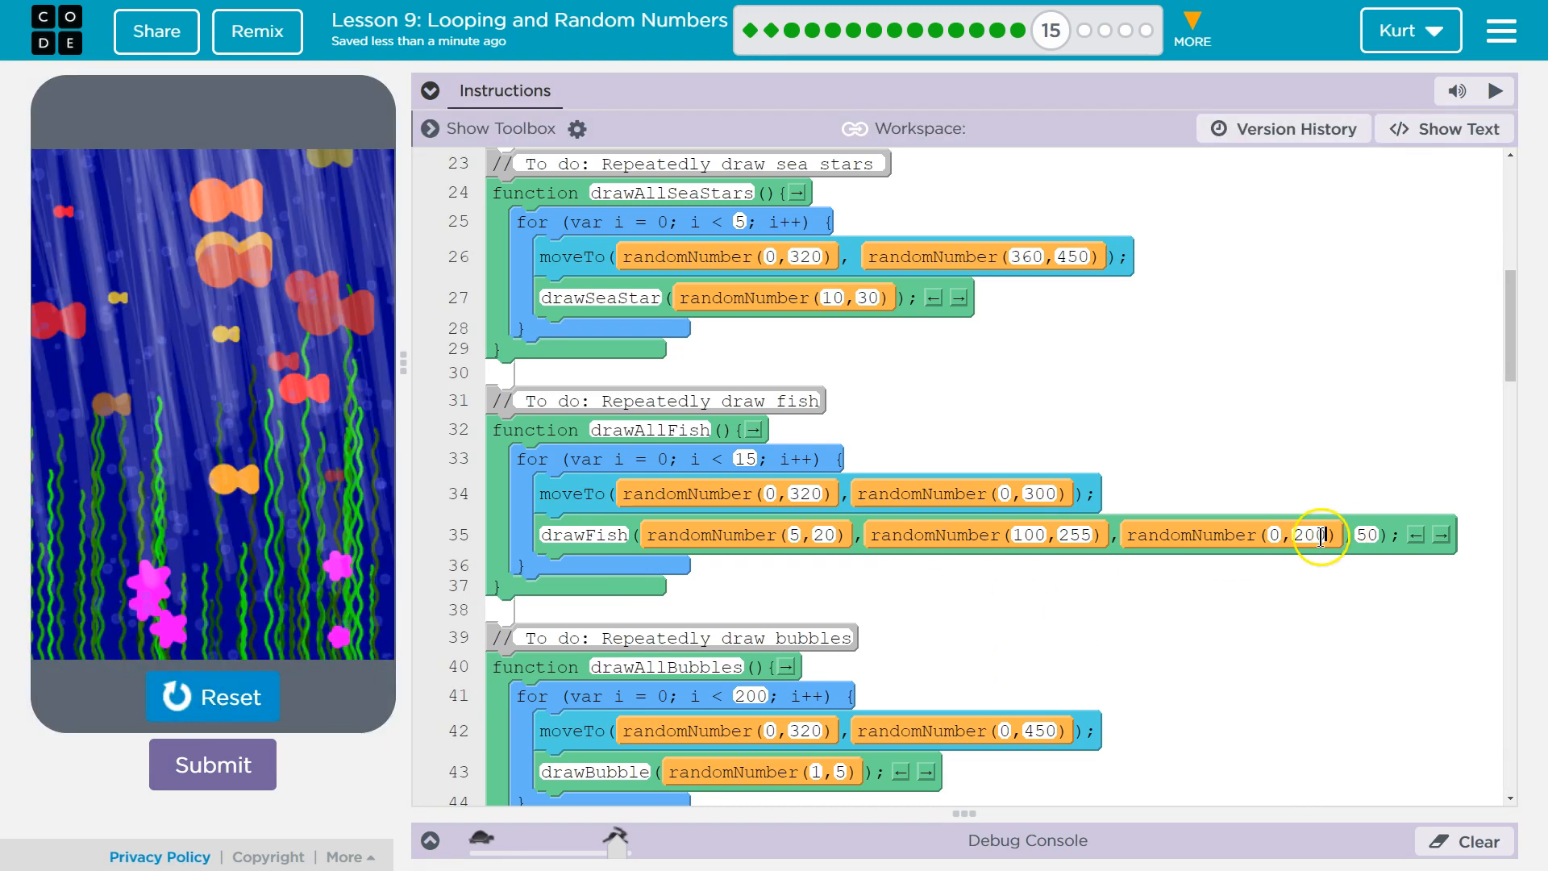
{"action": "left_click", "coordinate": [212, 696]}
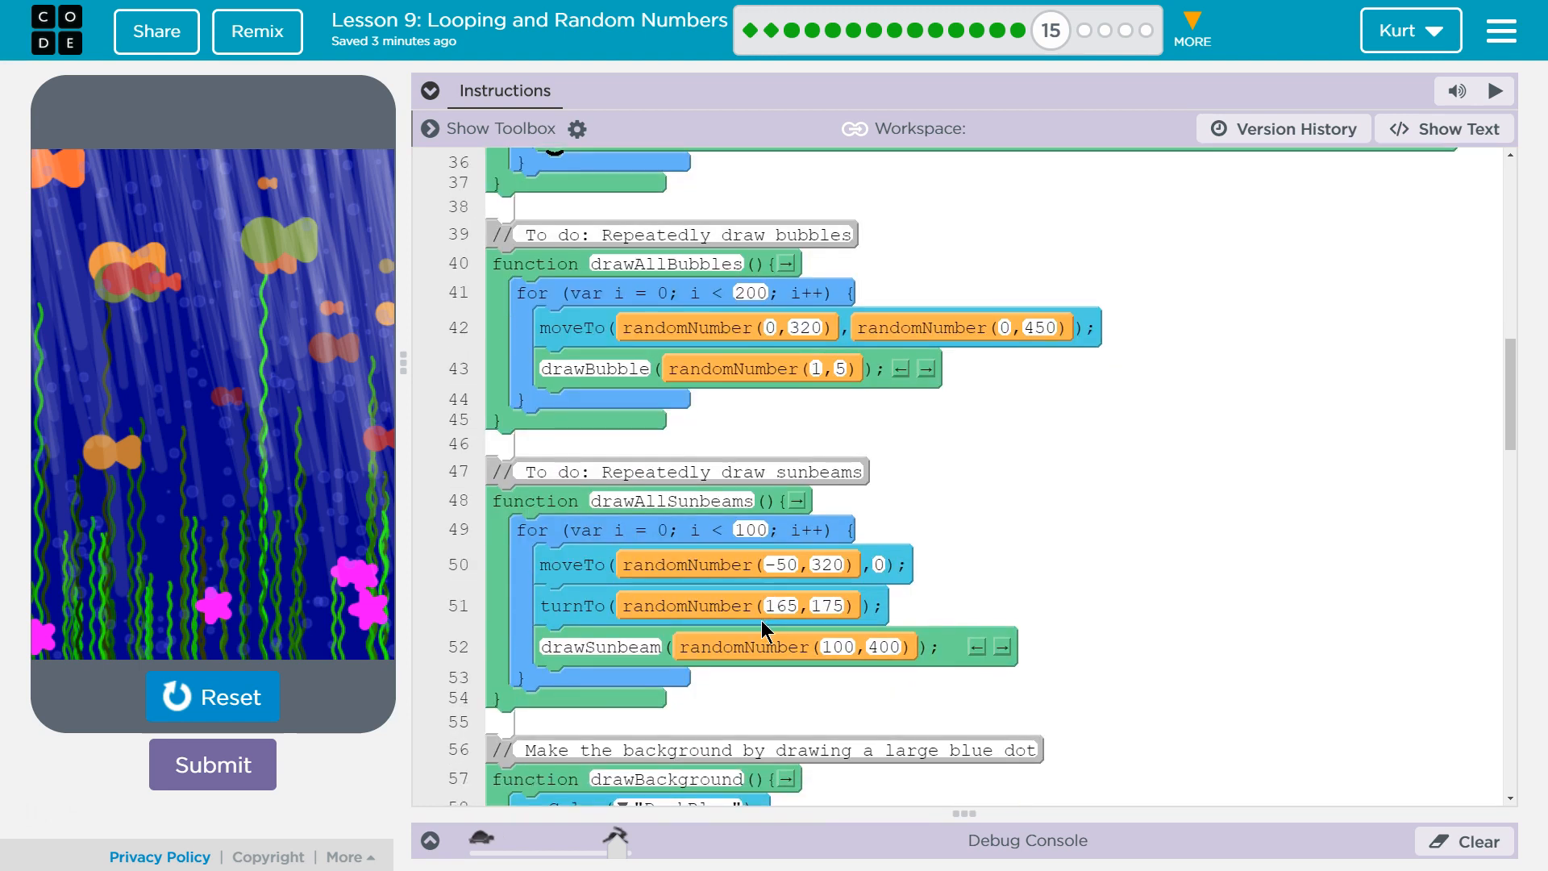
{"action": "scroll", "scroll_direction": "down", "scroll_amount": 3}
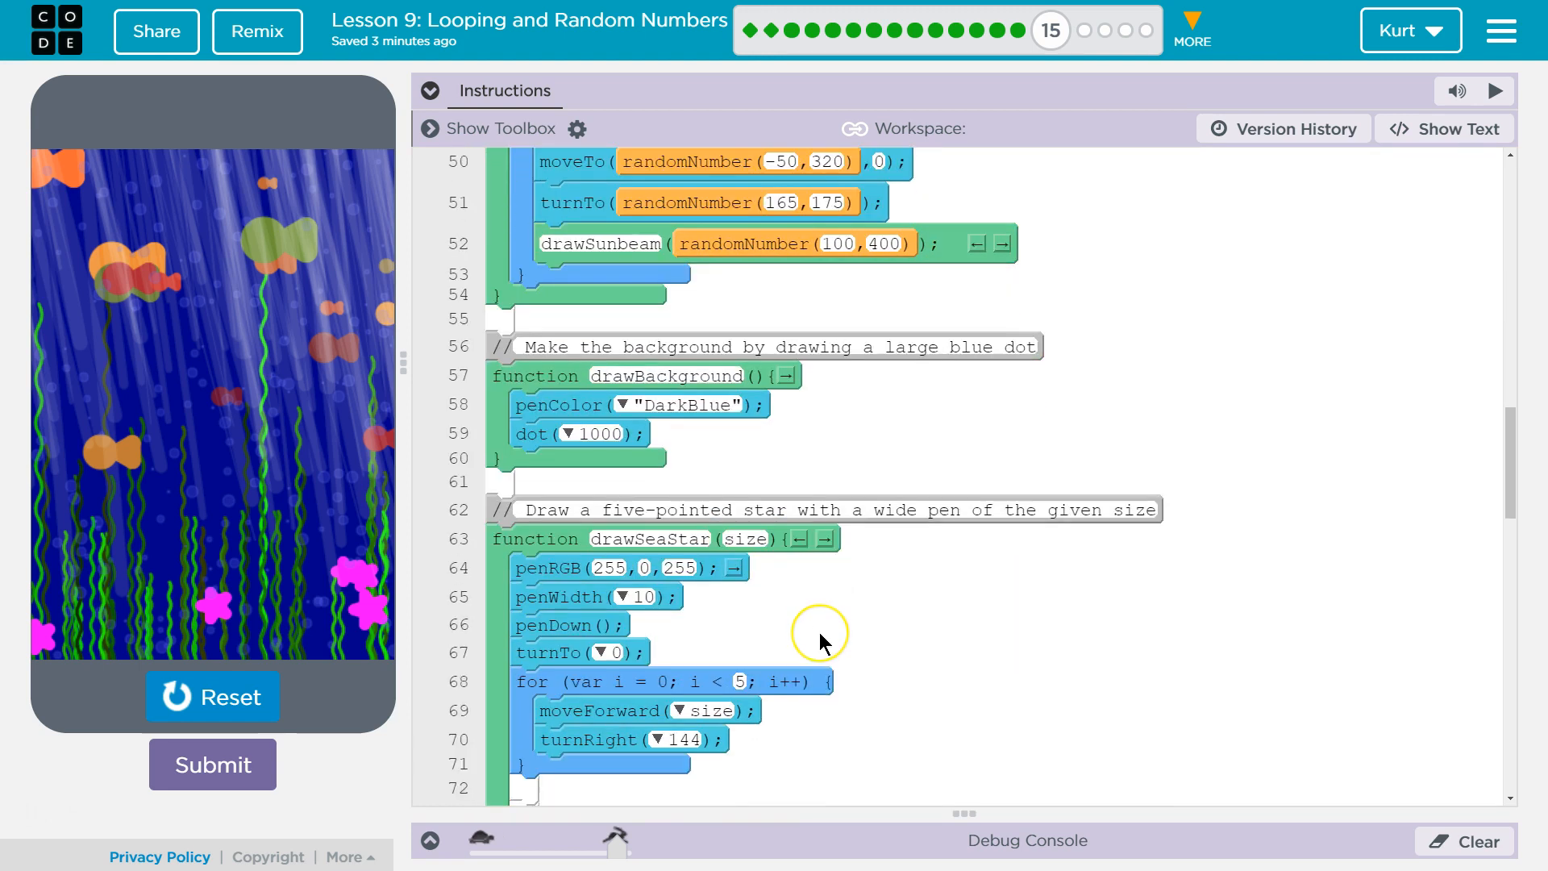
{"action": "scroll", "scroll_direction": "down", "scroll_amount": 3}
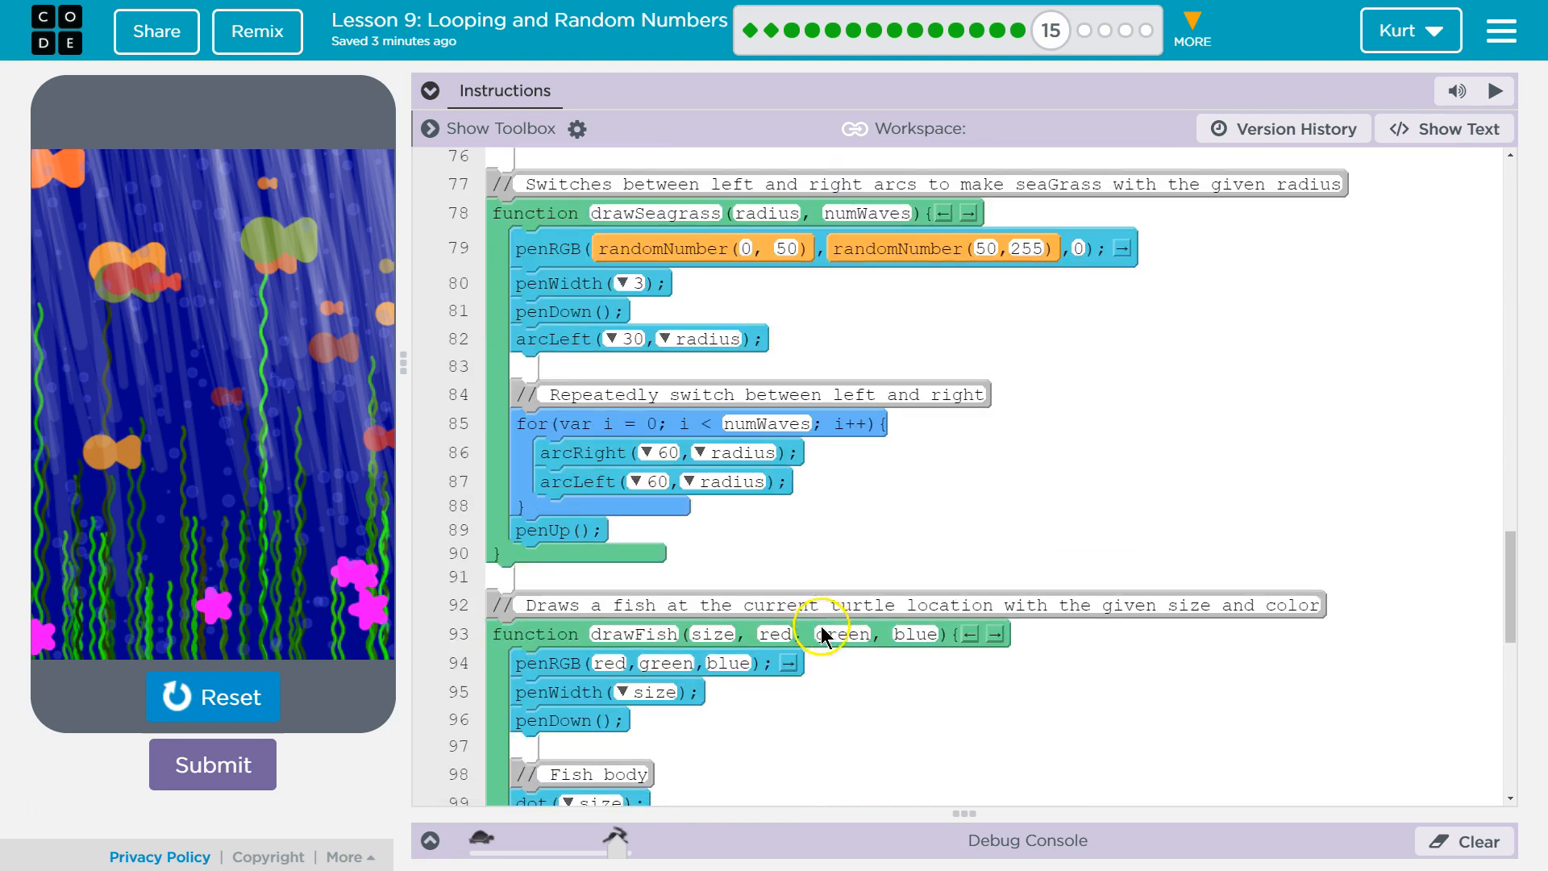
{"action": "scroll", "scroll_direction": "down", "scroll_amount": 3}
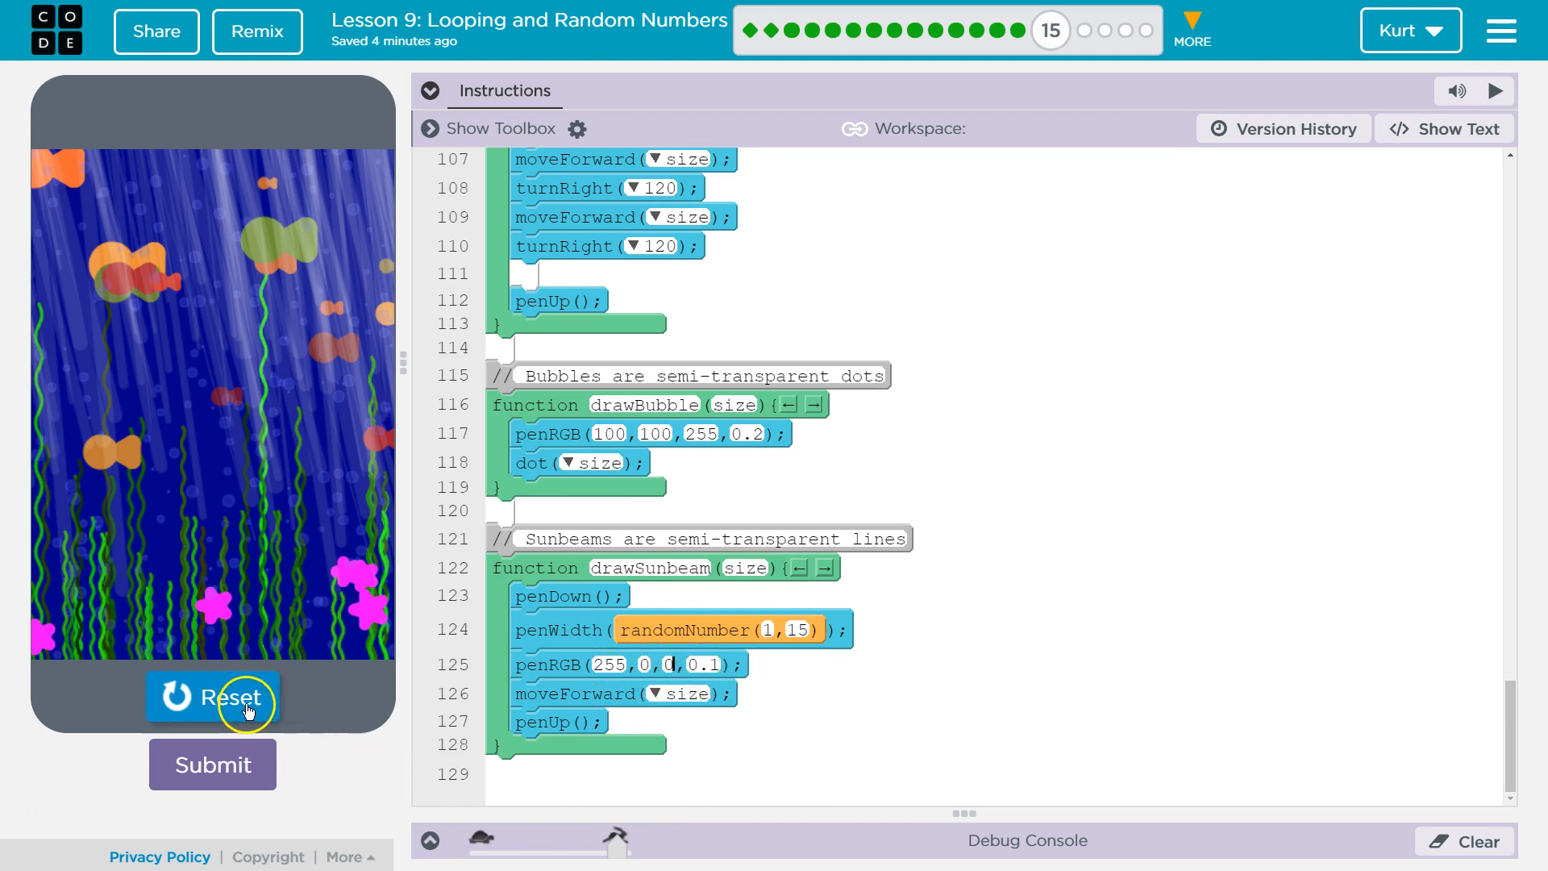
Step: Set drawSunbeam's penRGB to 255,255,255 at 0.1 opacity and redraw the scene
{"action": "left_click", "coordinate": [212, 696]}
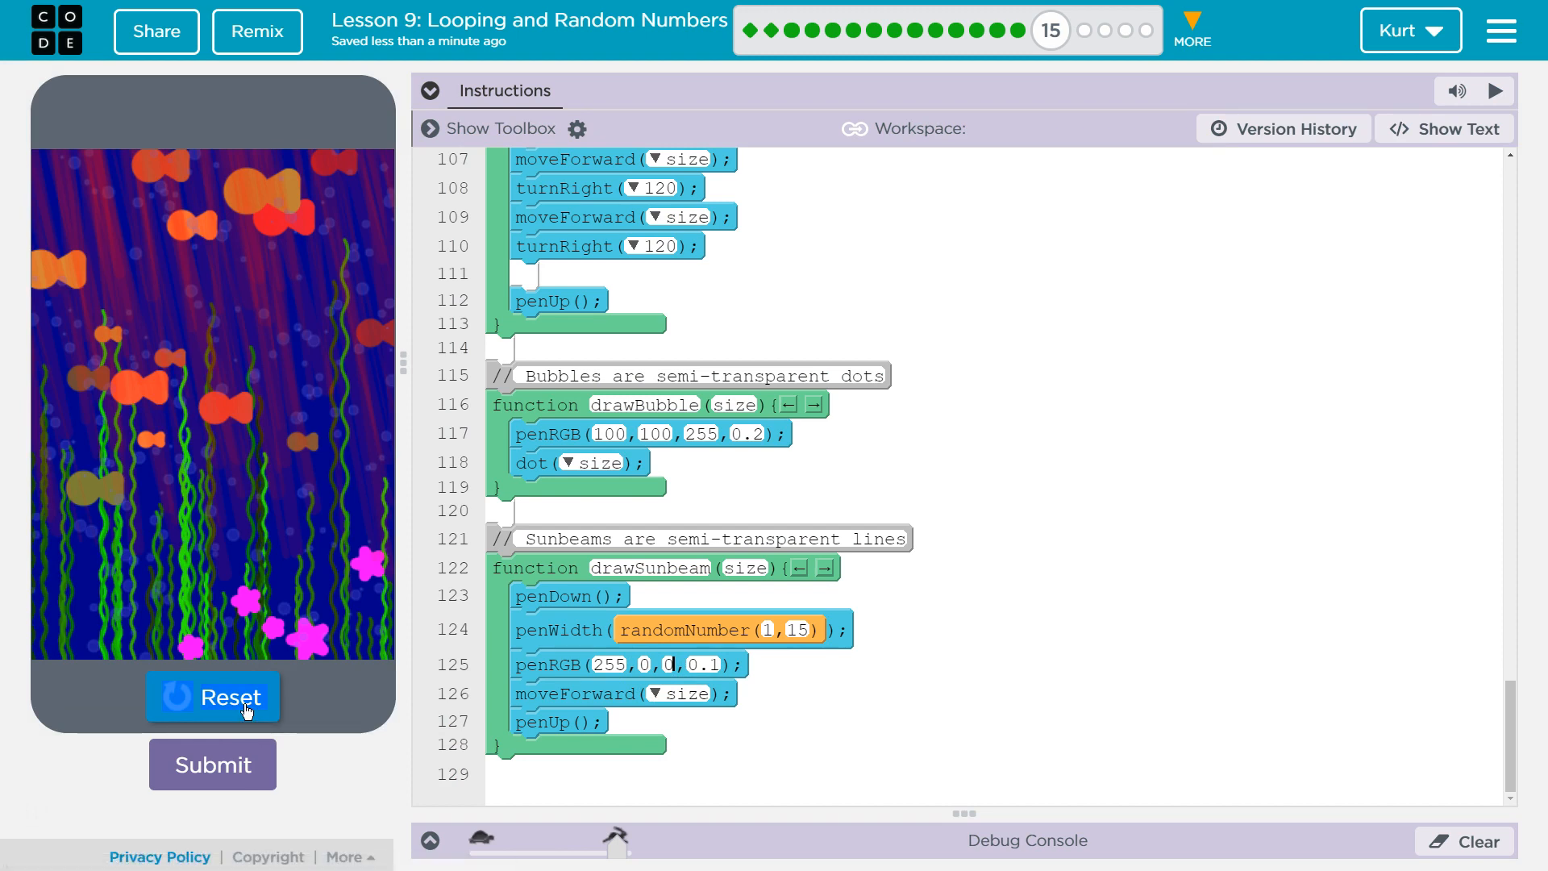
{"action": "left_click", "coordinate": [212, 696]}
{"action": "type", "text": "0"}
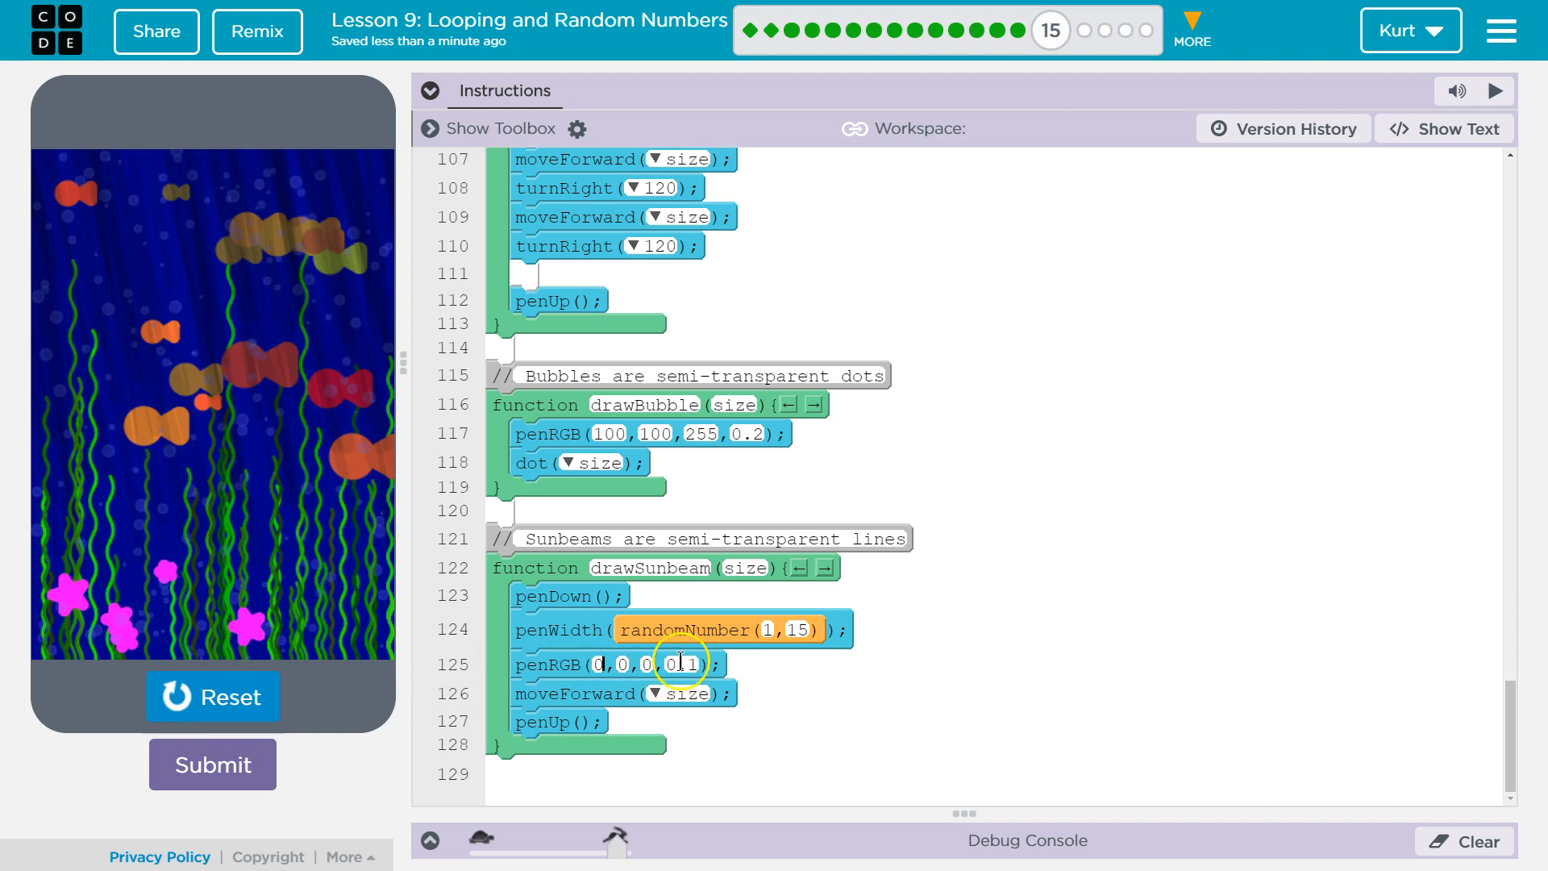
{"action": "mouse_move", "coordinate": [606, 663]}
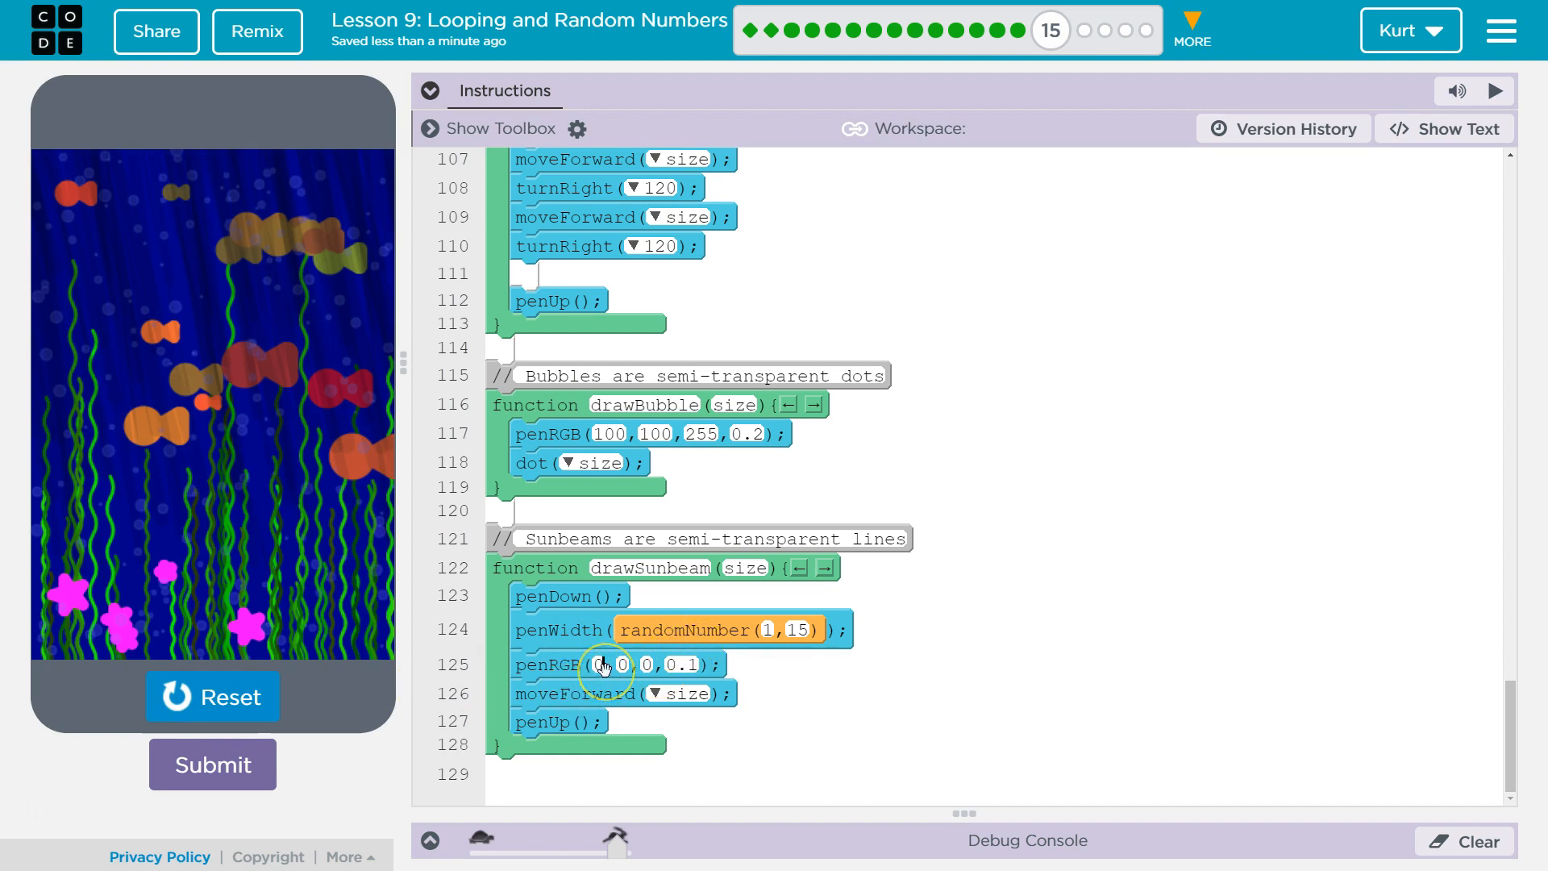
{"action": "left_click", "coordinate": [602, 664]}
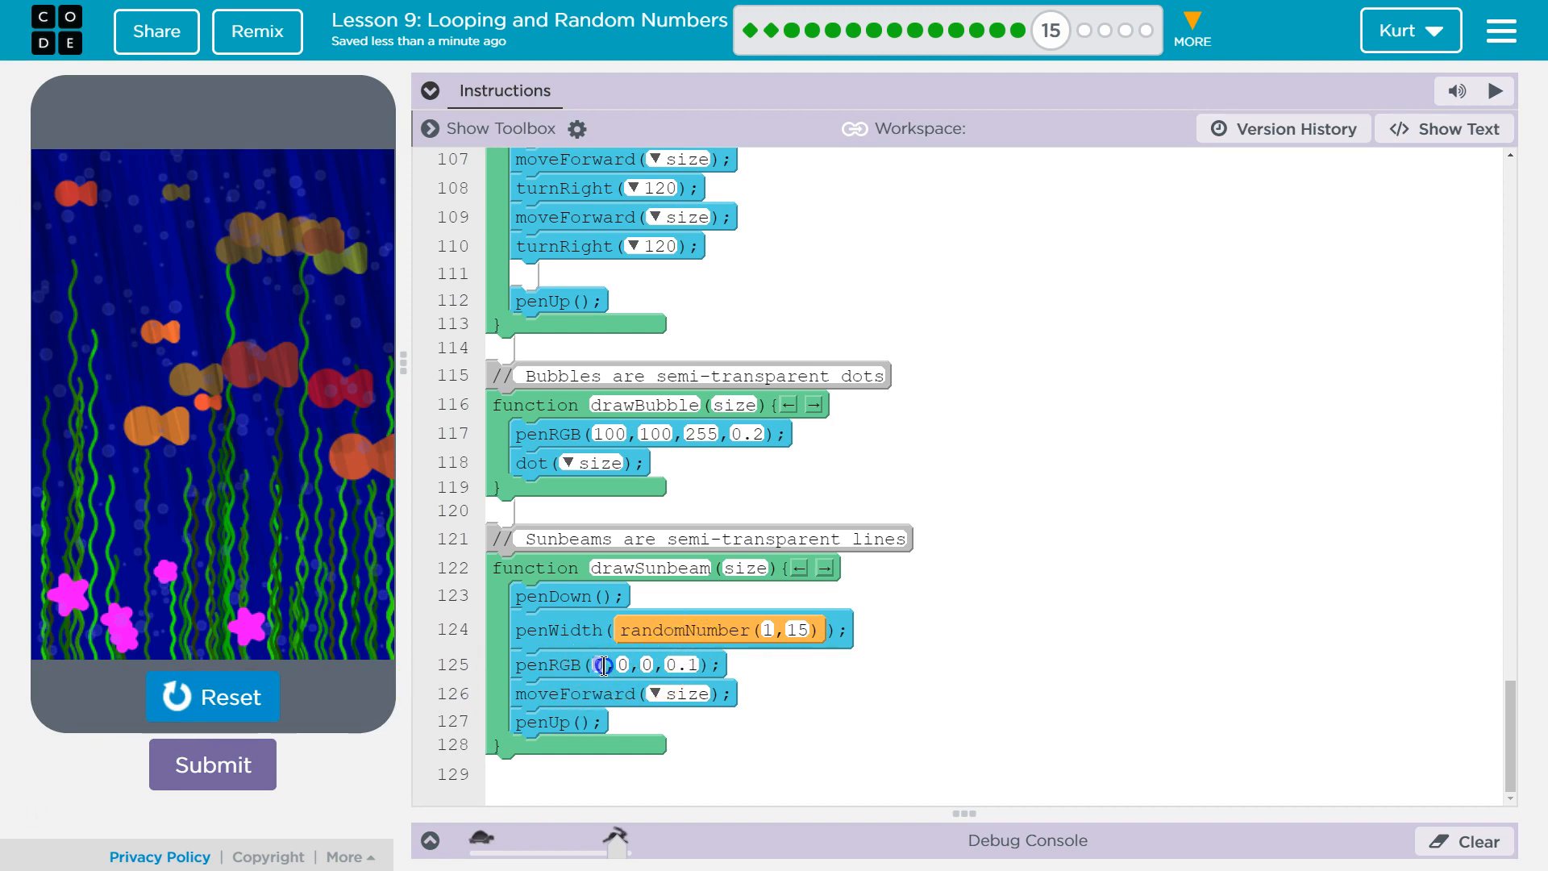
{"action": "type", "text": "150"}
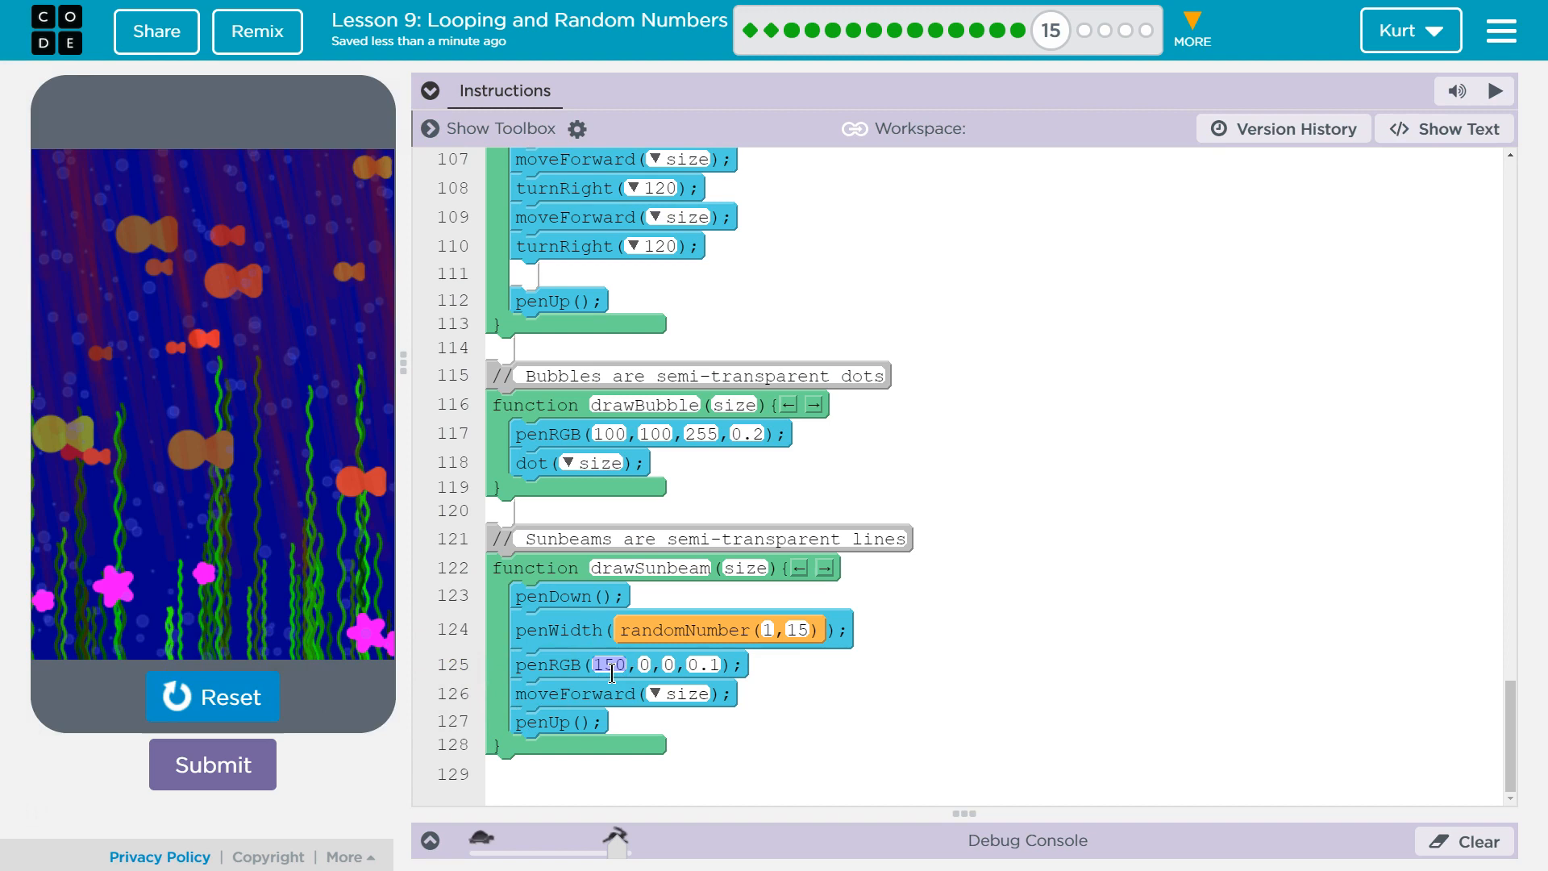
{"action": "mouse_move", "coordinate": [612, 642]}
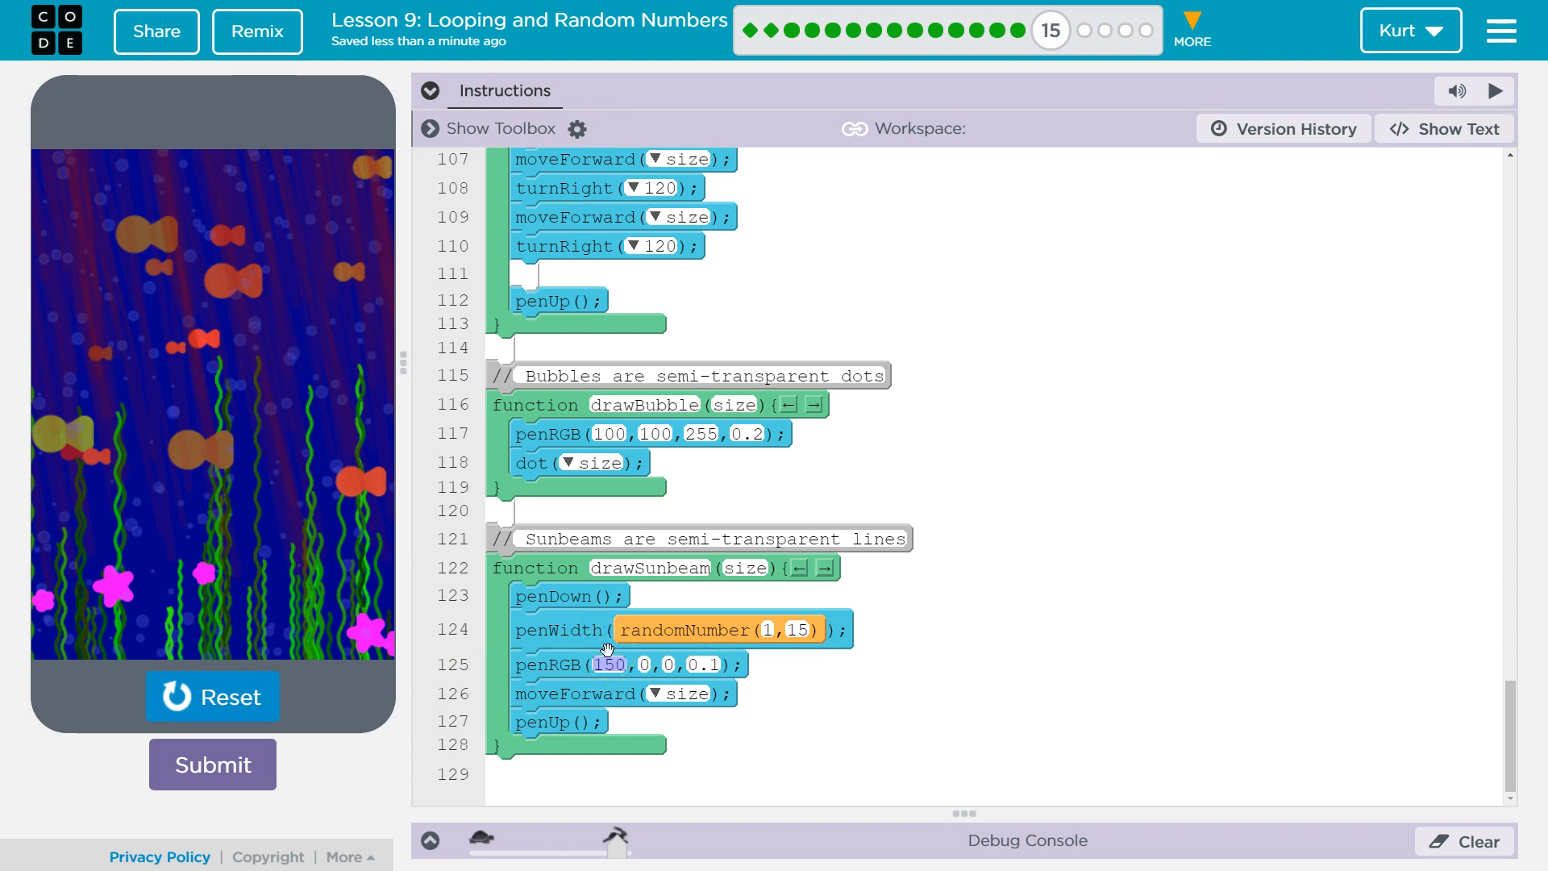
{"action": "type", "text": "255"}
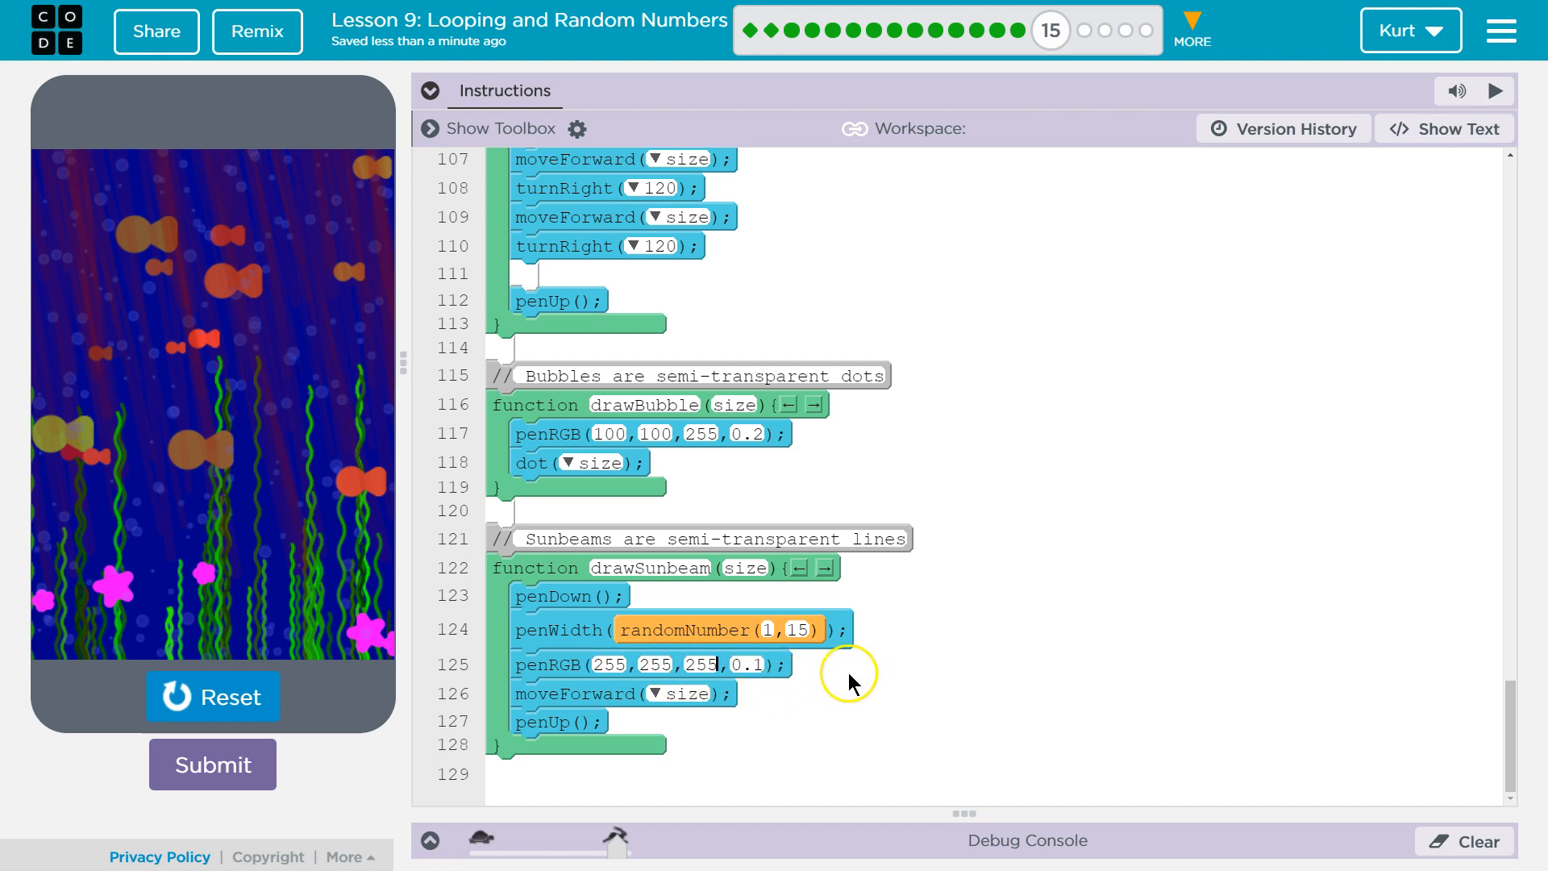
{"action": "left_click", "coordinate": [212, 697]}
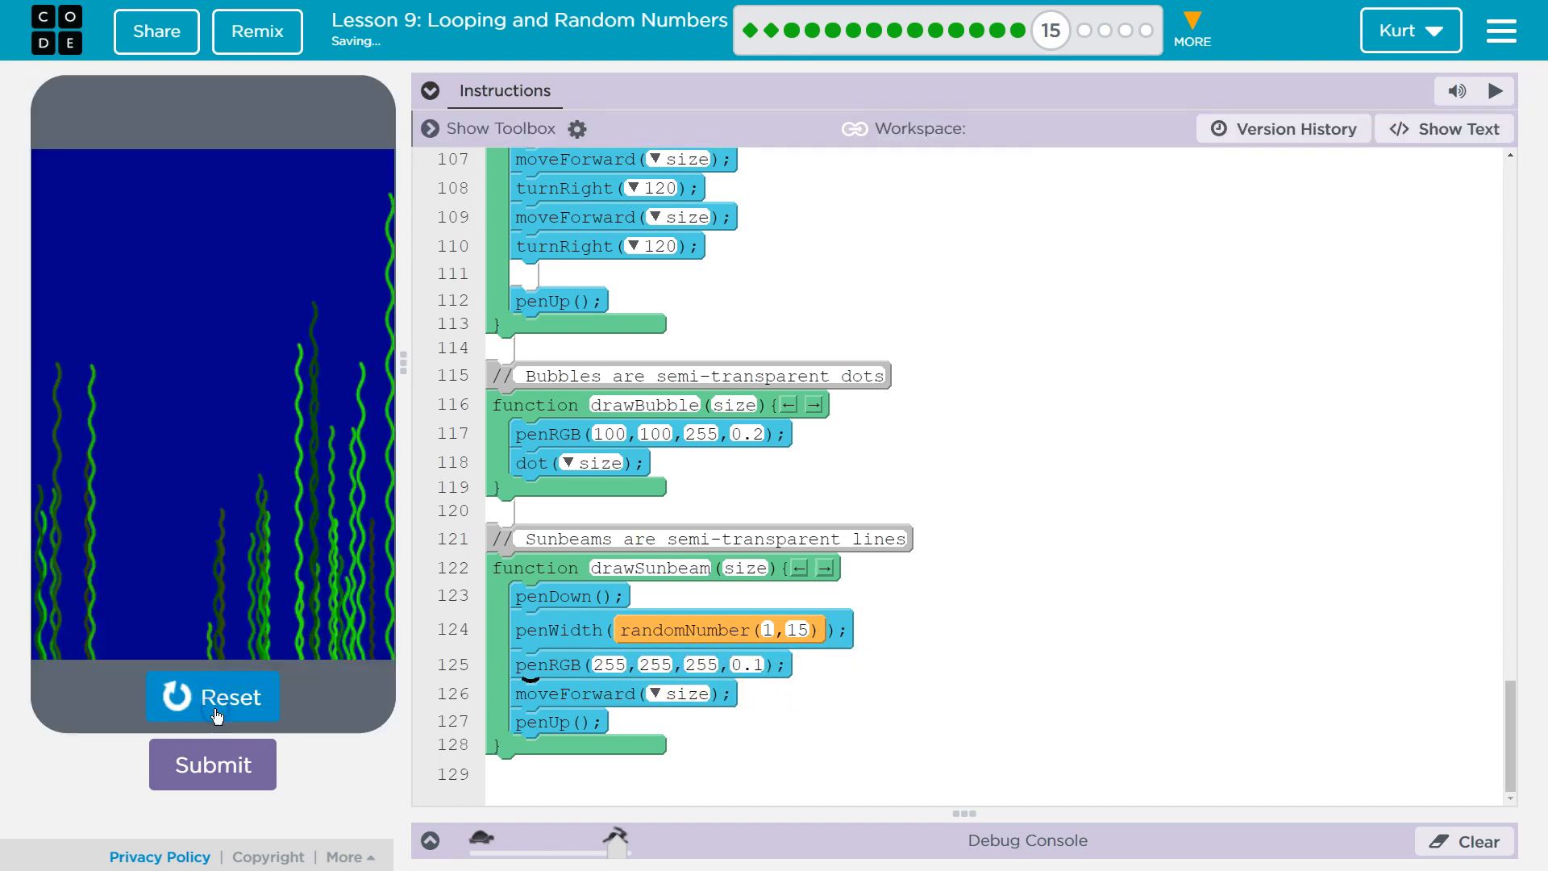
{"action": "left_click", "coordinate": [212, 696]}
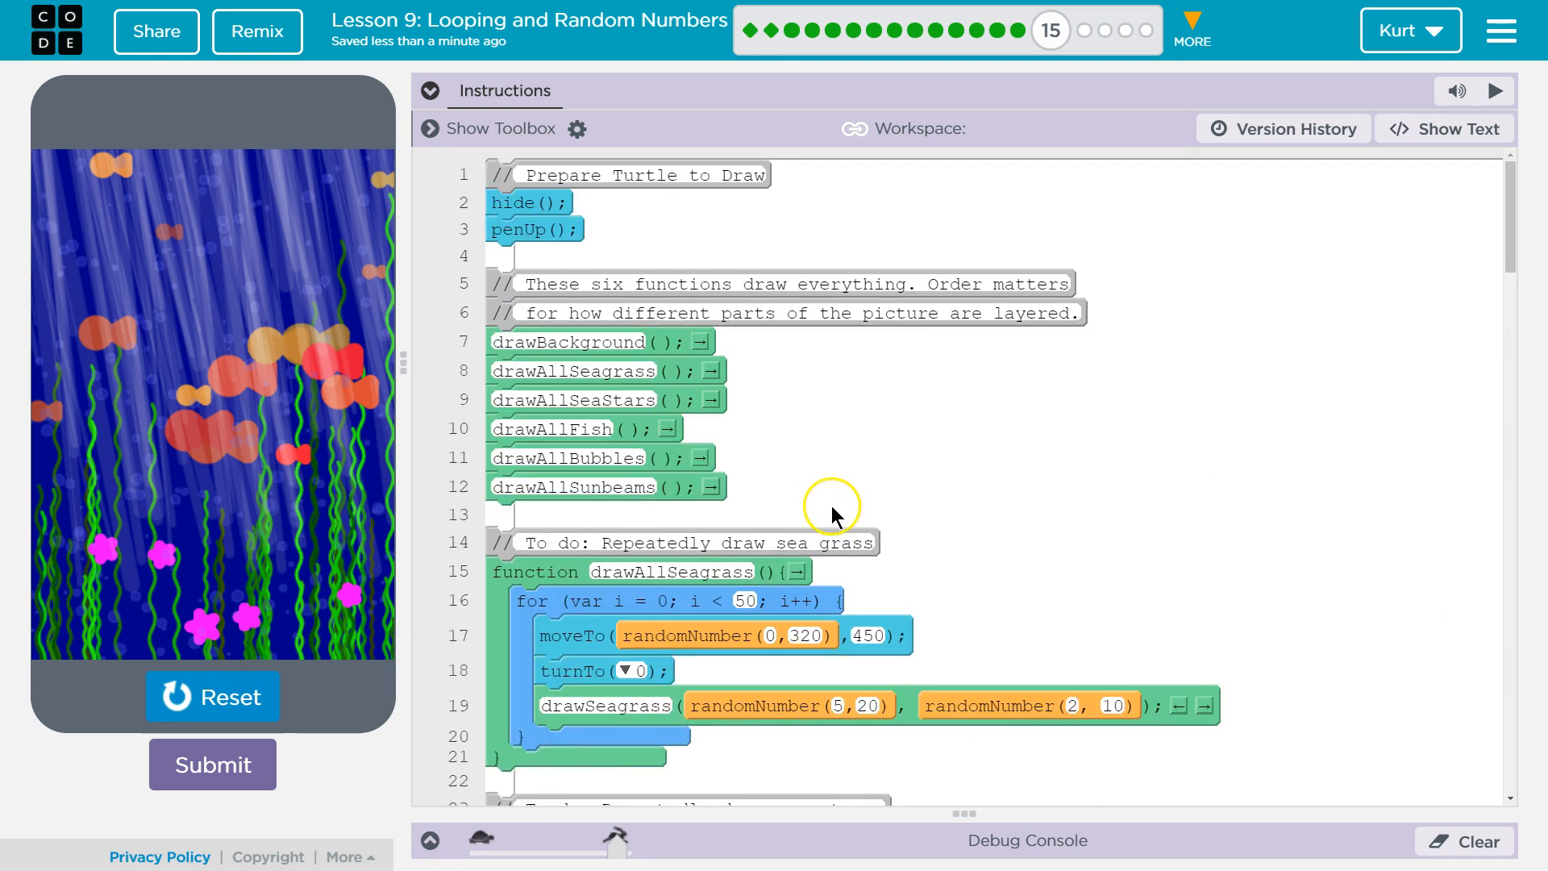
{"action": "mouse_move", "coordinate": [965, 476]}
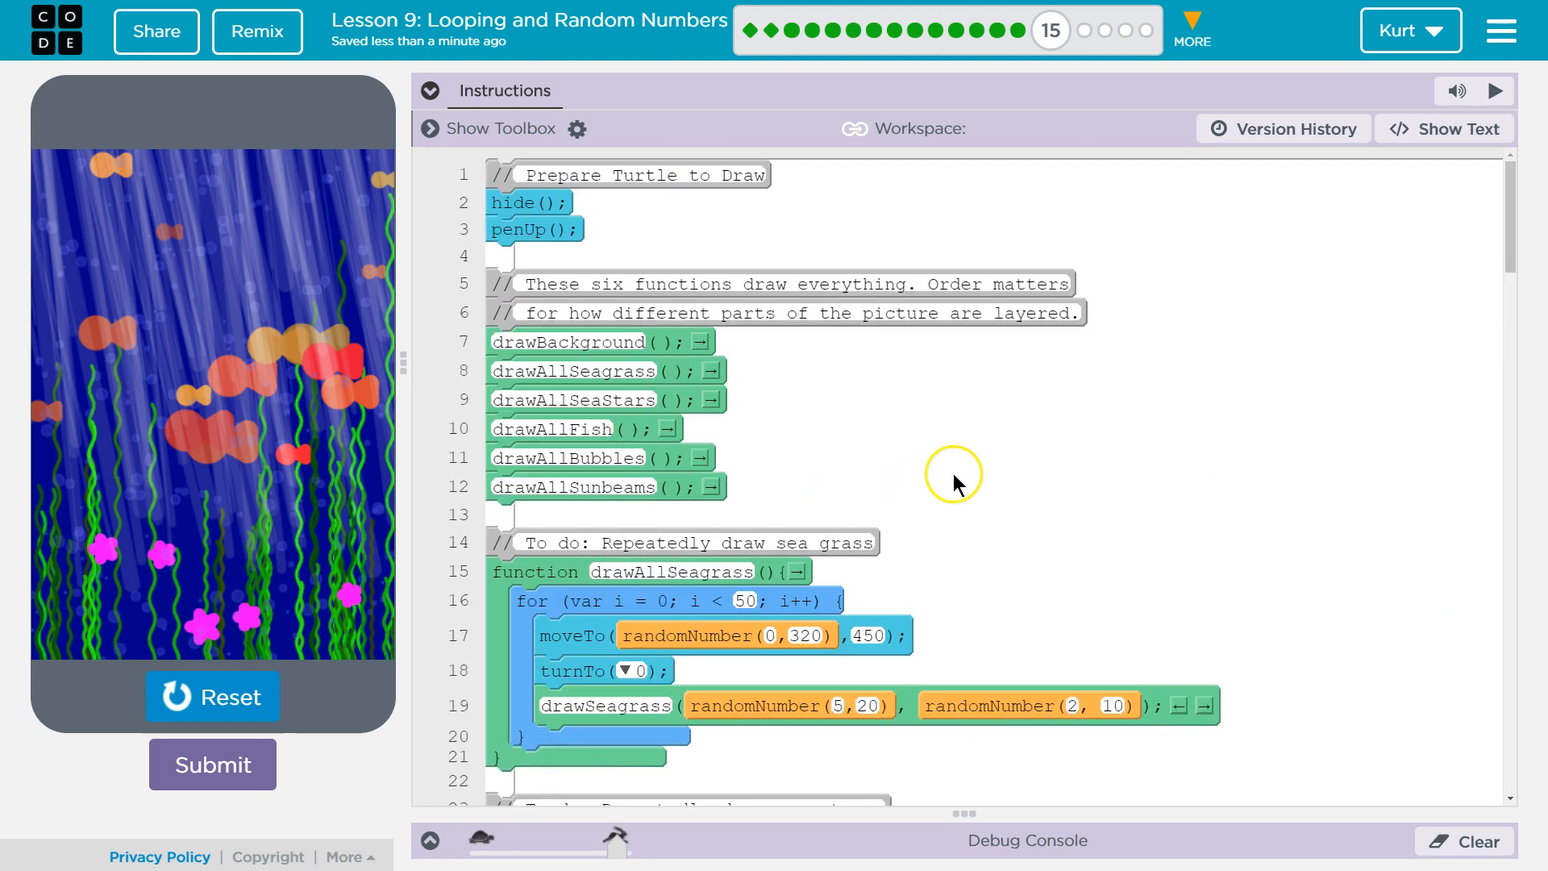
{"action": "mouse_move", "coordinate": [285, 779]}
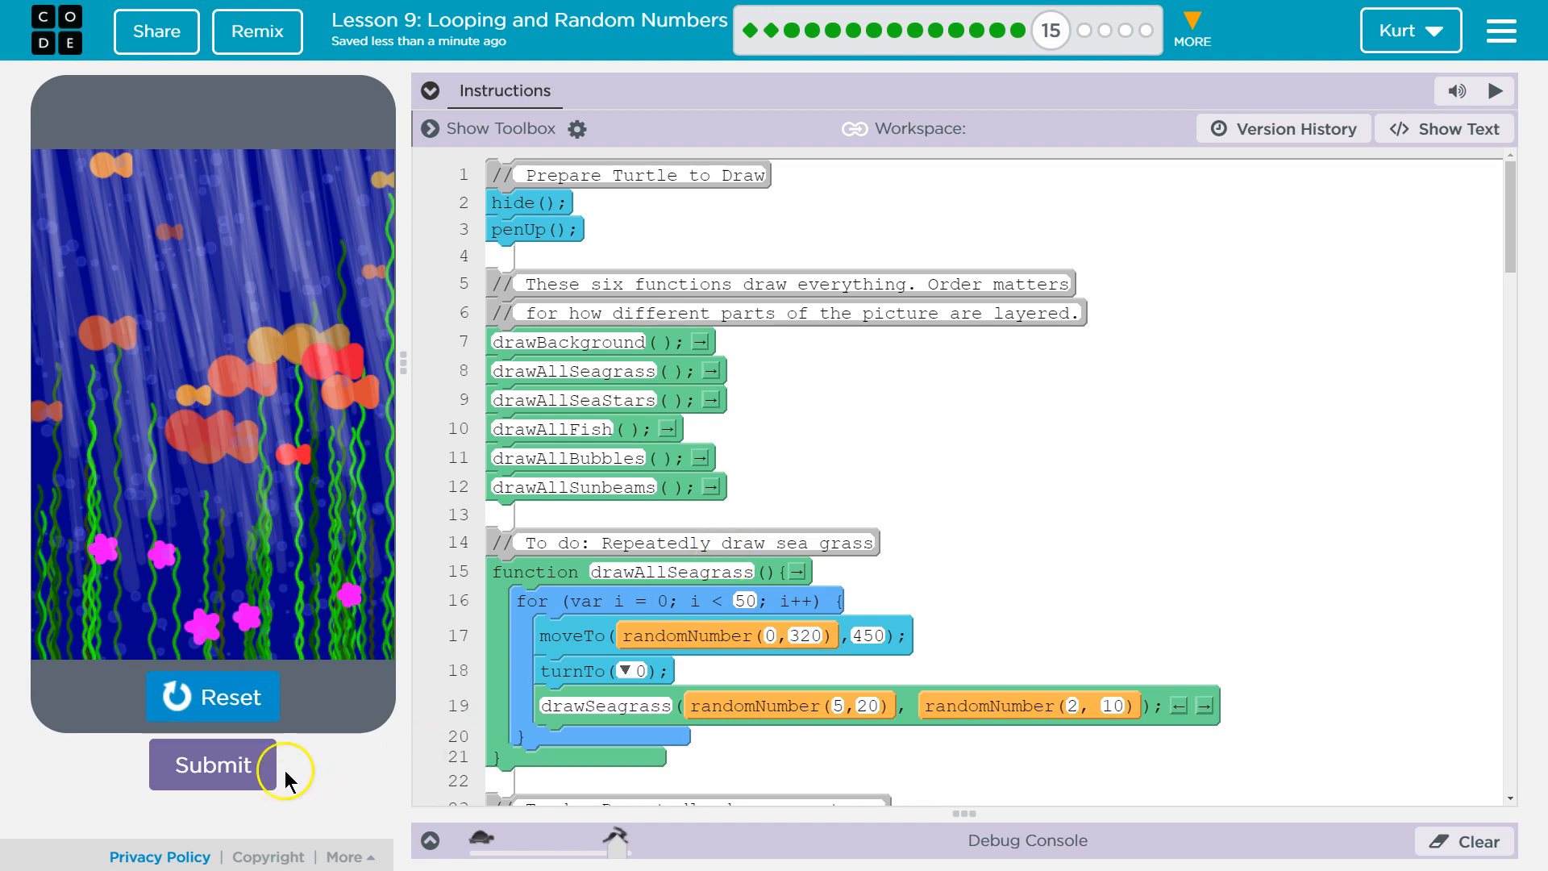
Step: Submit the finished under-the-sea project to bring up the confirmation
{"action": "left_click", "coordinate": [212, 765]}
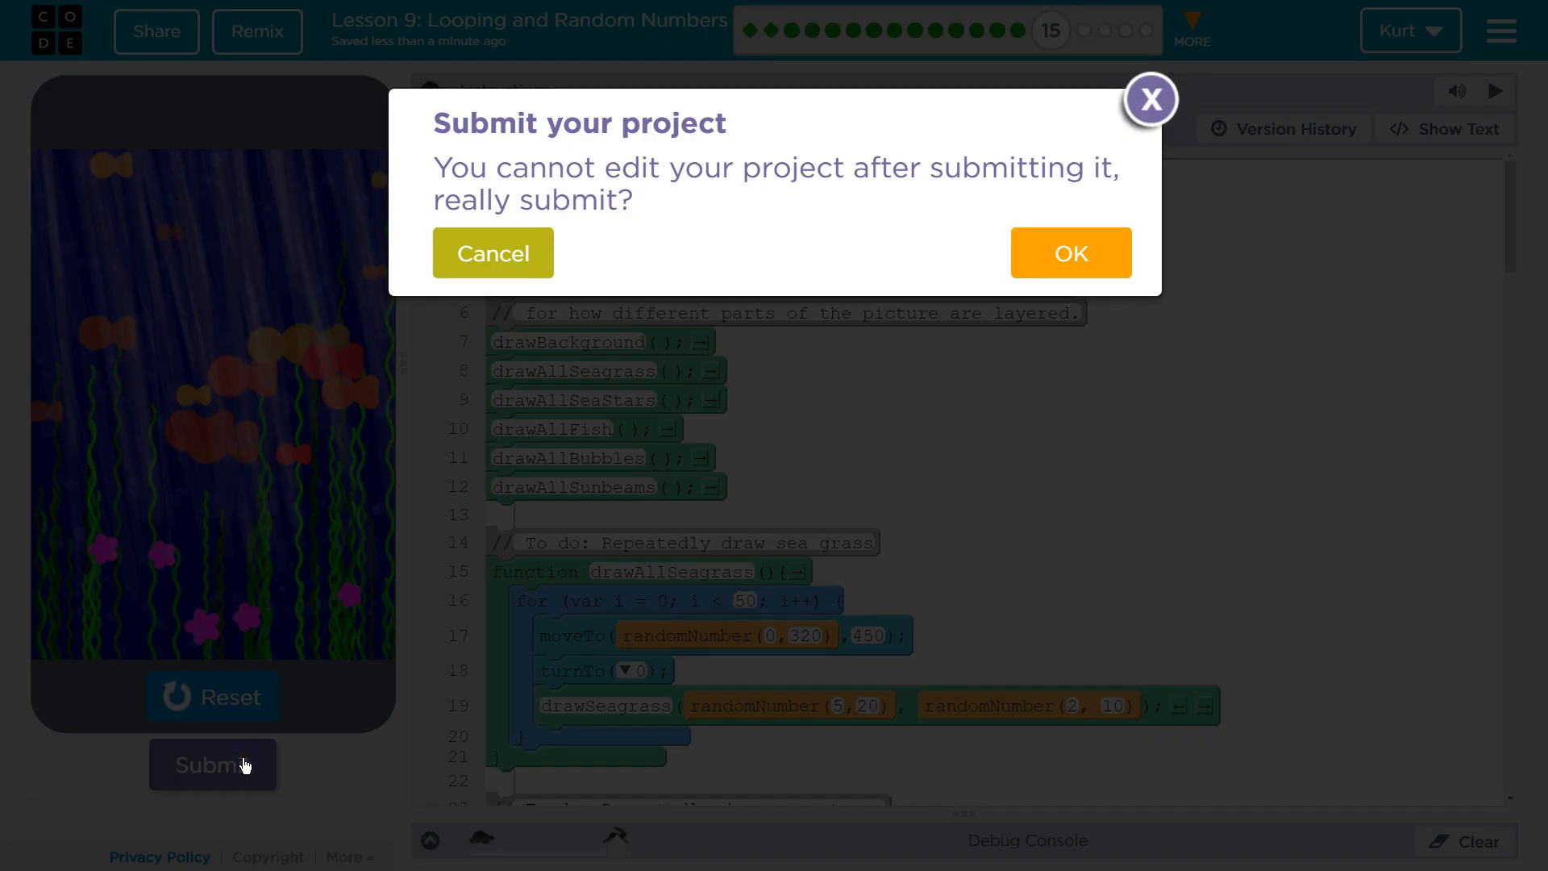